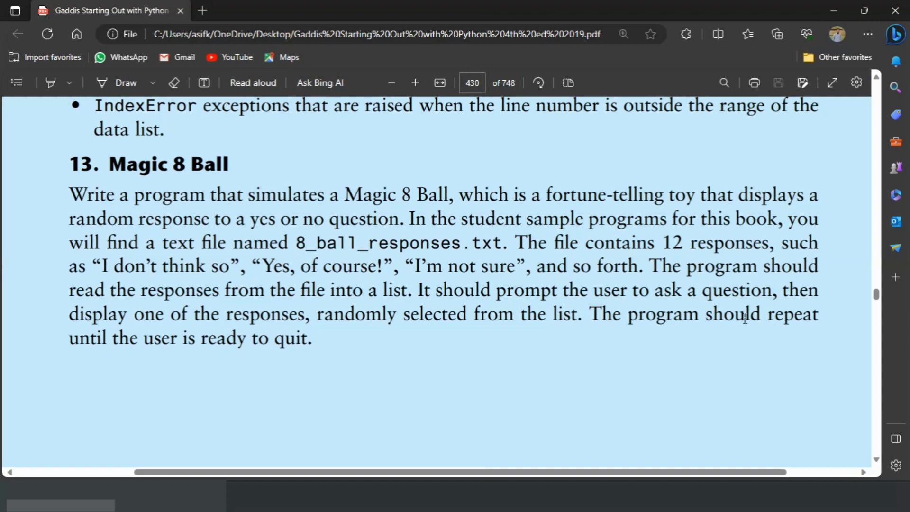
pyautogui.moveTo(898, 431)
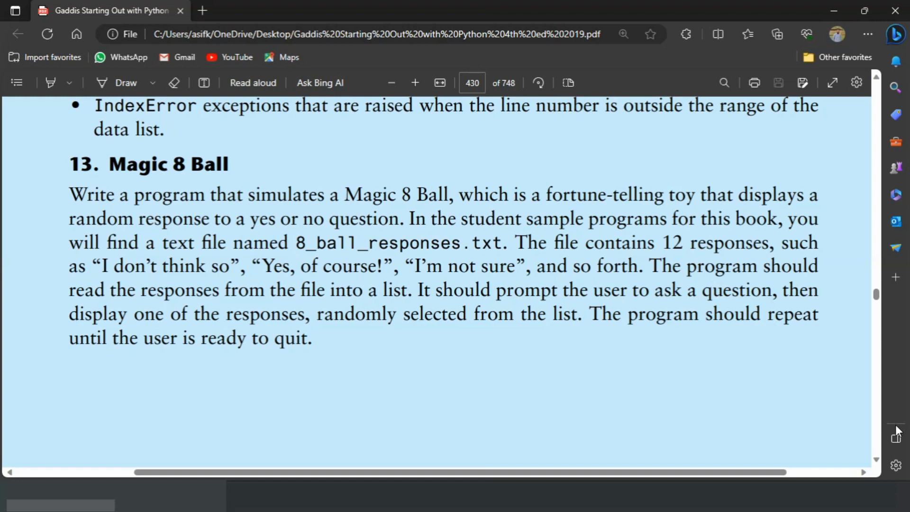
pyautogui.moveTo(897, 434)
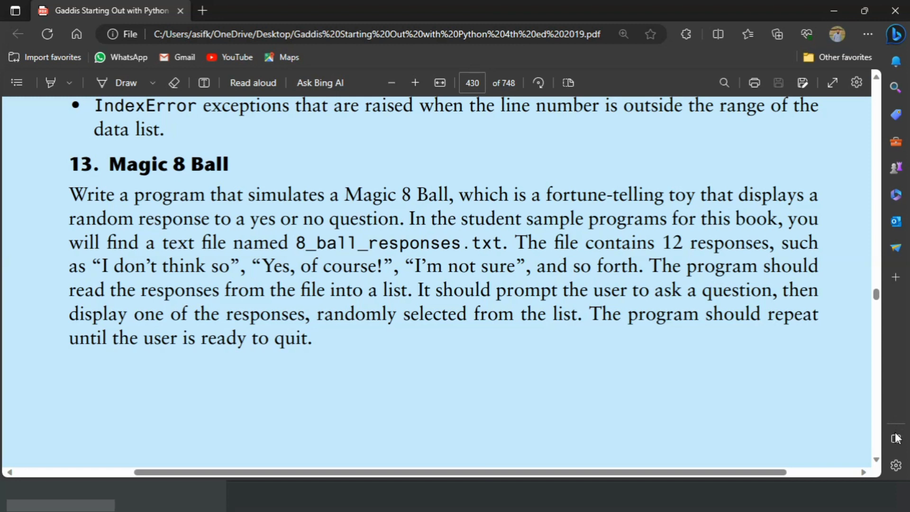
pyautogui.moveTo(617, 437)
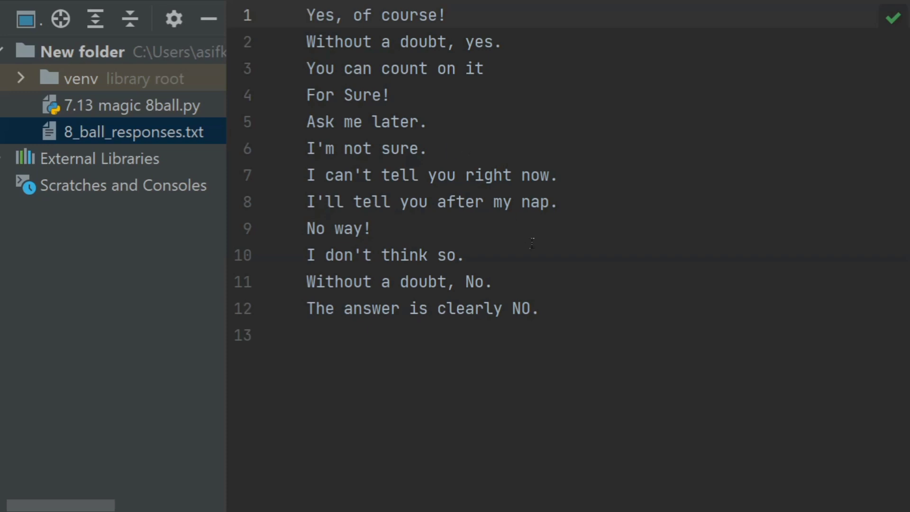
pyautogui.moveTo(440, 202)
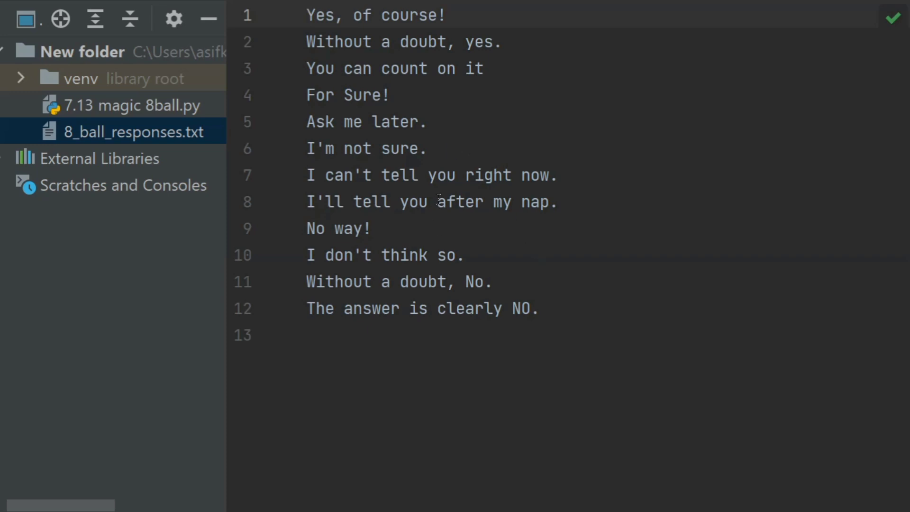
pyautogui.moveTo(468, 233)
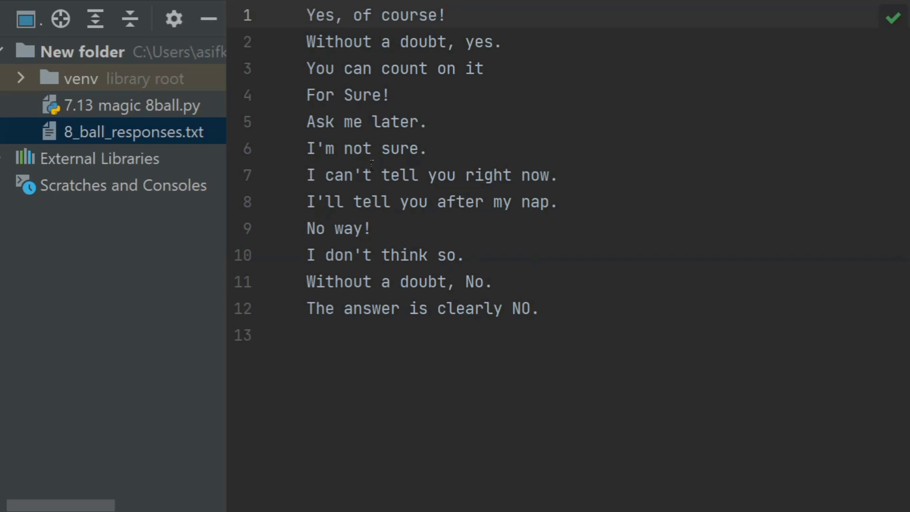
# - Open the empty 7.13 magic 8ball.py script from the Project tool window
pyautogui.click(137, 105)
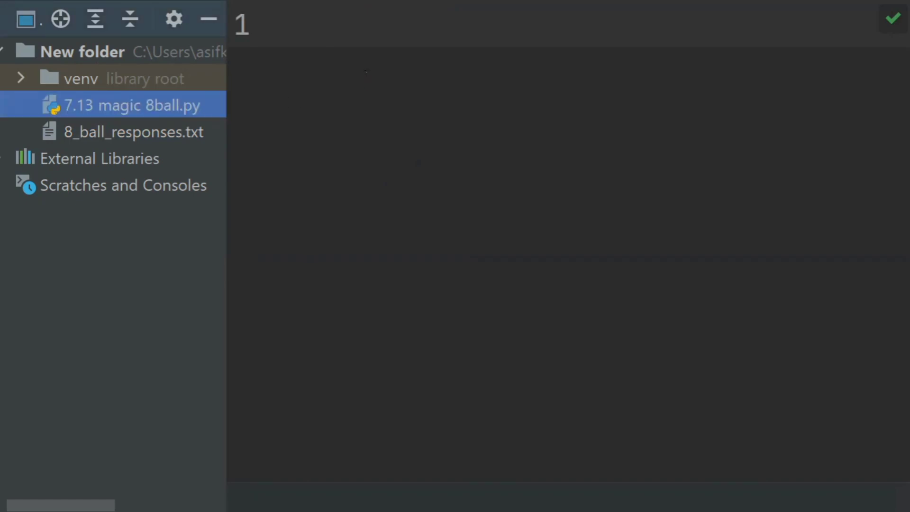
# - Write import random, def main():, and infile = open('8_ball_responses.txt', 'r')
pyautogui.write('import random')
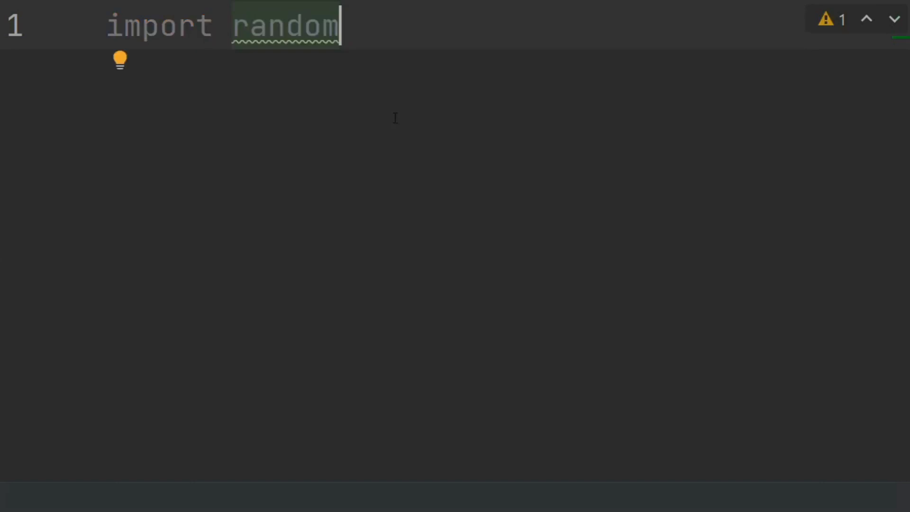
pyautogui.write('d')
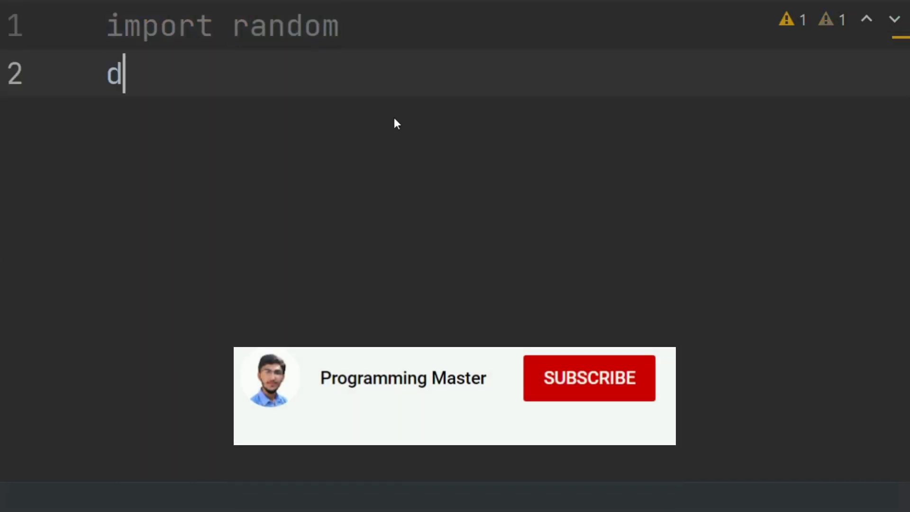
pyautogui.write('ef main()')
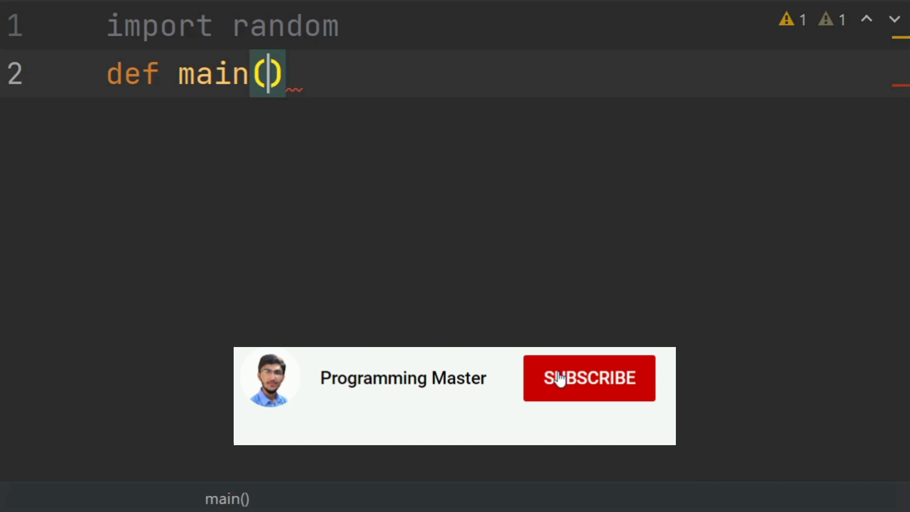
pyautogui.write(':')
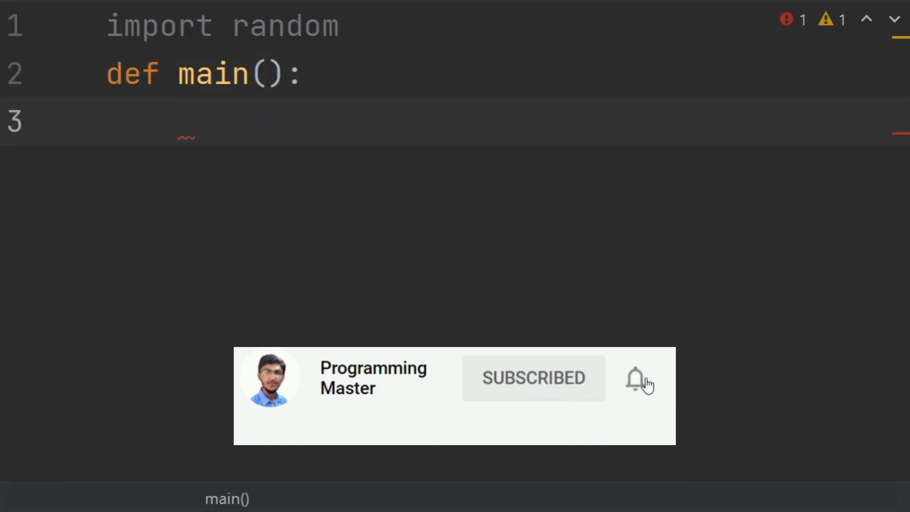
pyautogui.write('infile =')
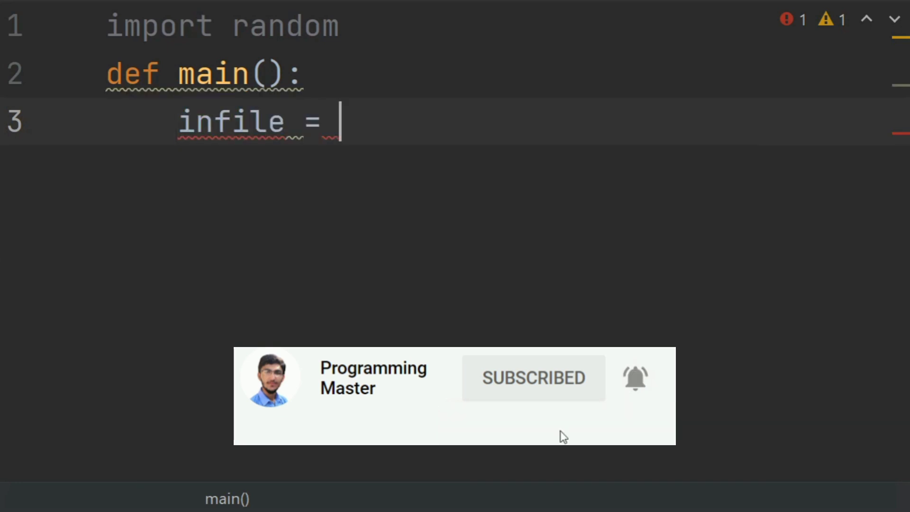
pyautogui.write("open('")
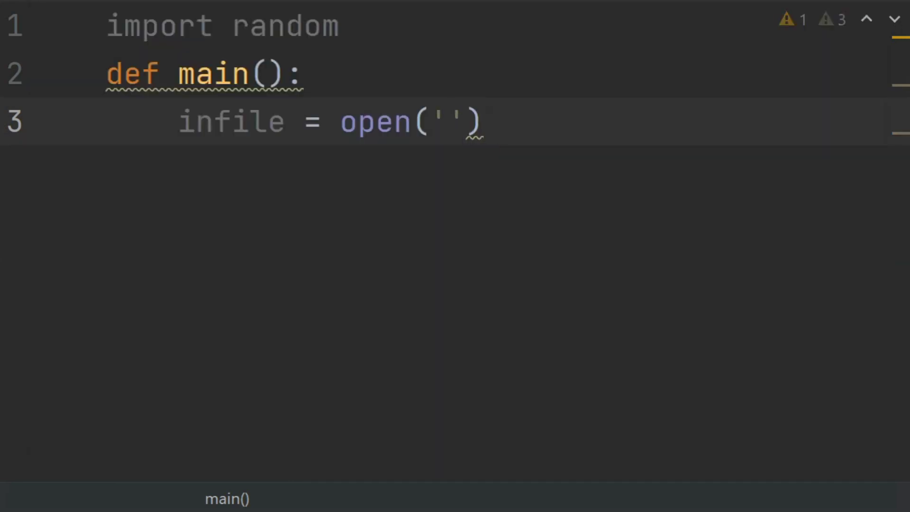
pyautogui.write('8_ball_responses.txt')
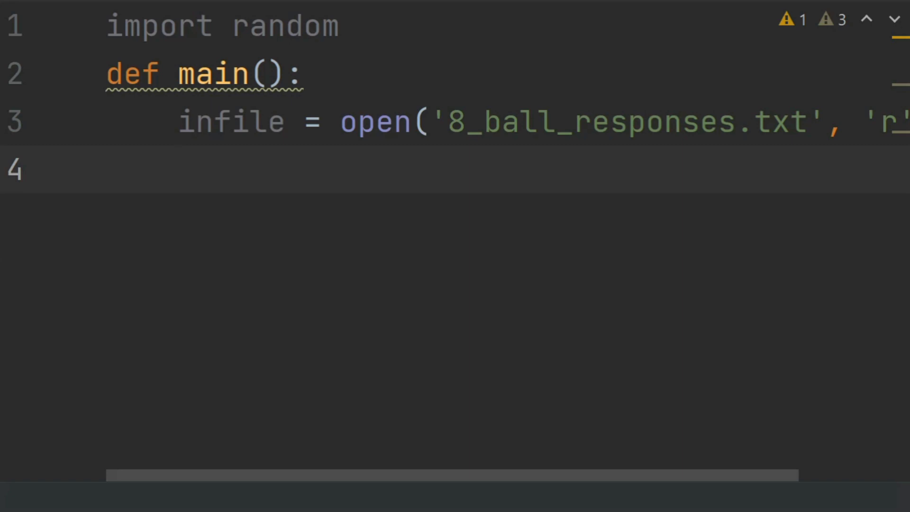
# - Add response_list = infile.readlines() and begin a for loop over the responses
pyautogui.write('re')
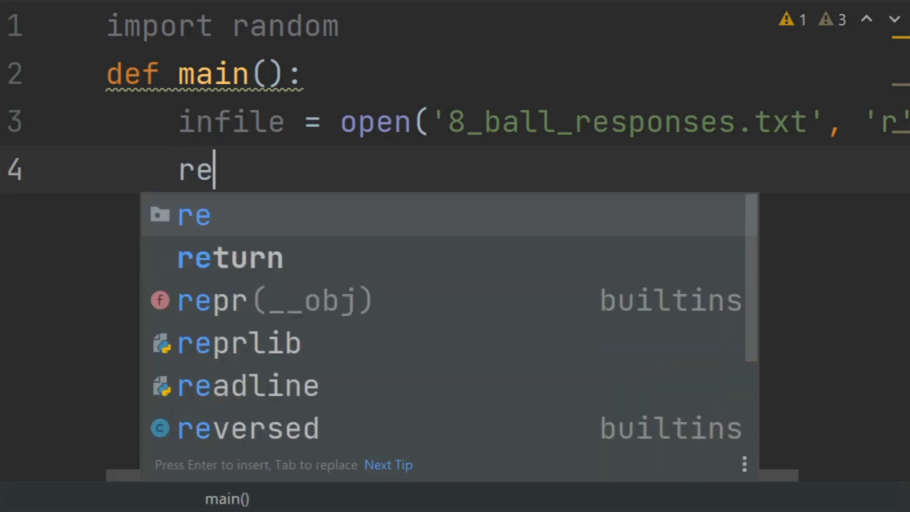
pyautogui.write('spon')
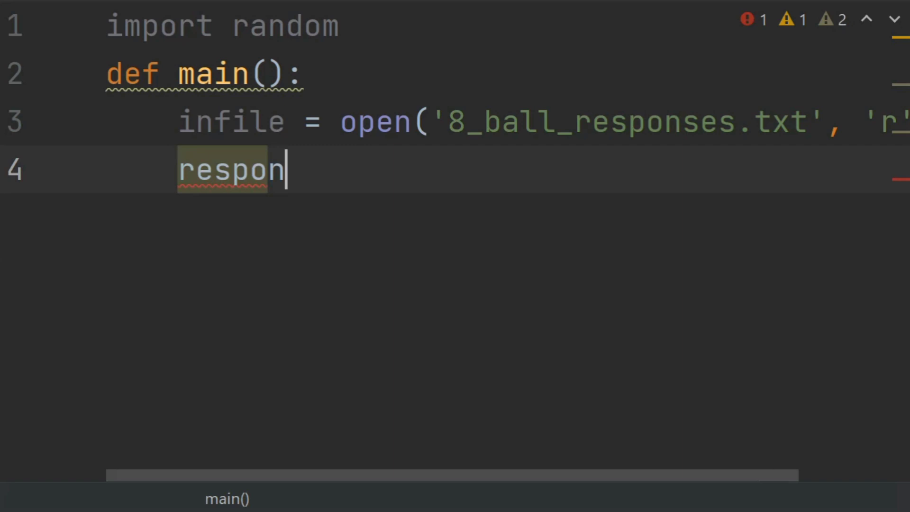
pyautogui.write('se_lis')
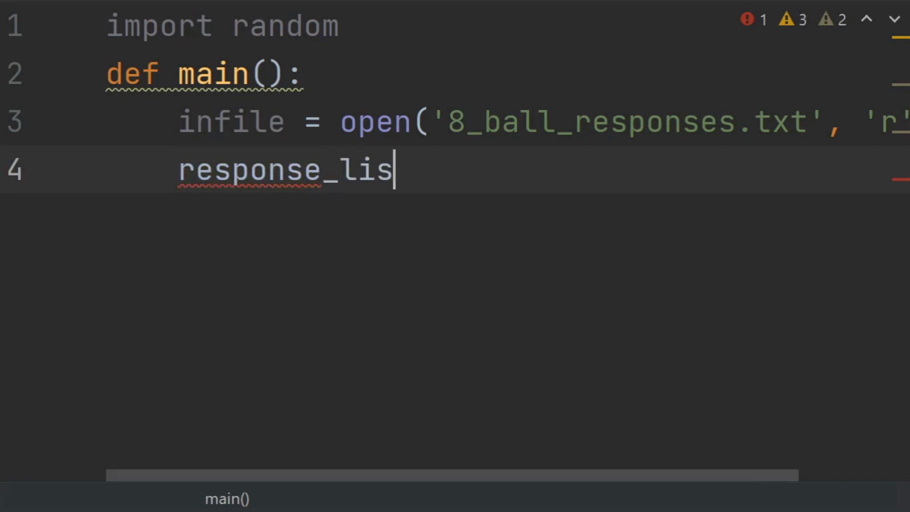
pyautogui.write('t =')
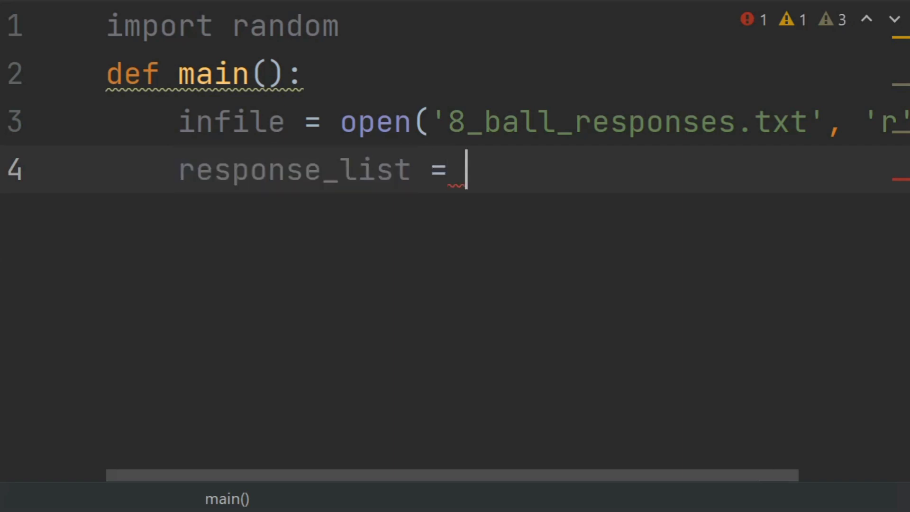
pyautogui.write('infile.r')
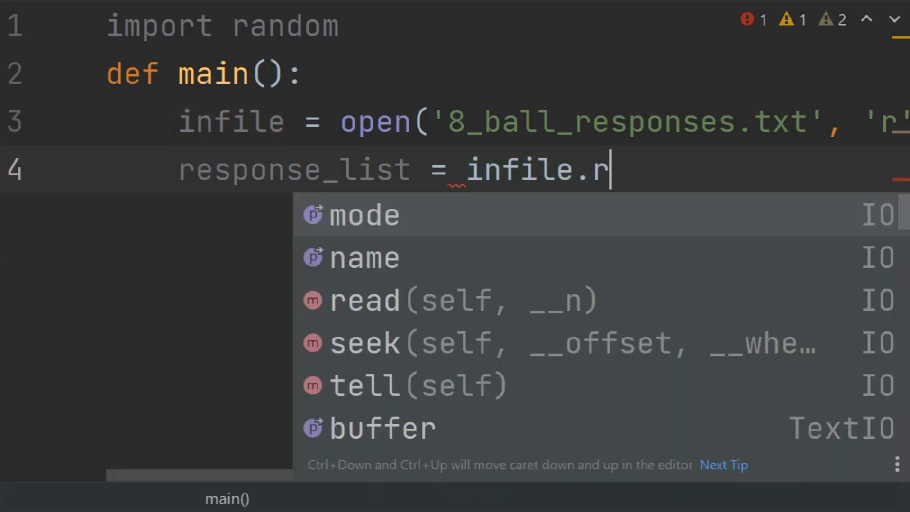
pyautogui.write('eadlines(')
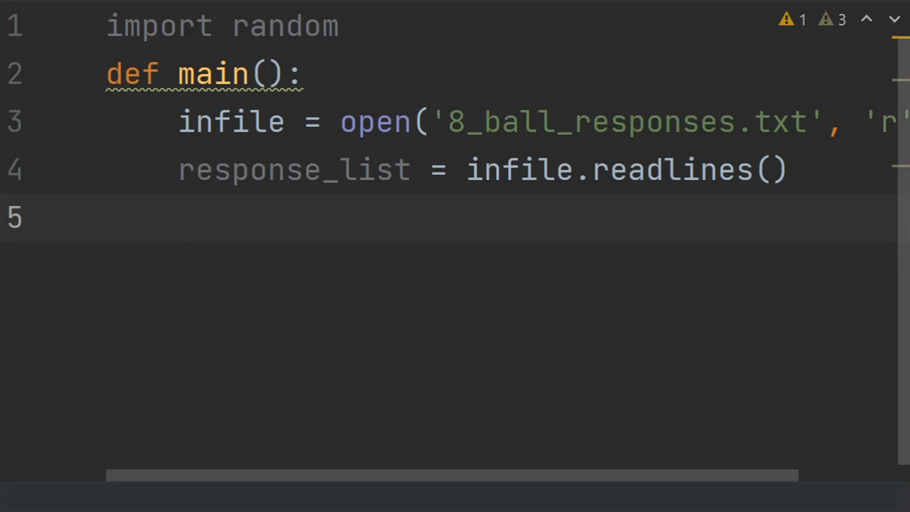
pyautogui.write('for in')
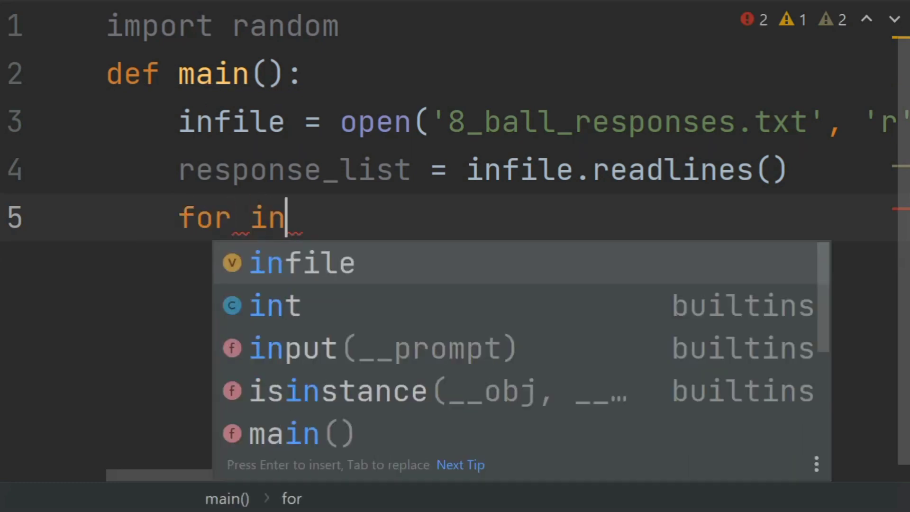
# - Complete the loop header as for index in range(len(response_list)):
pyautogui.write('dex i')
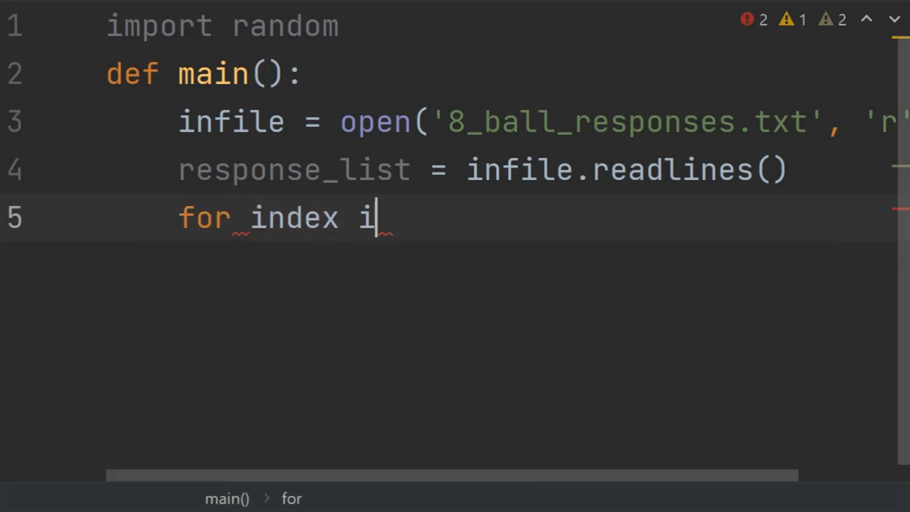
pyautogui.write('n rand')
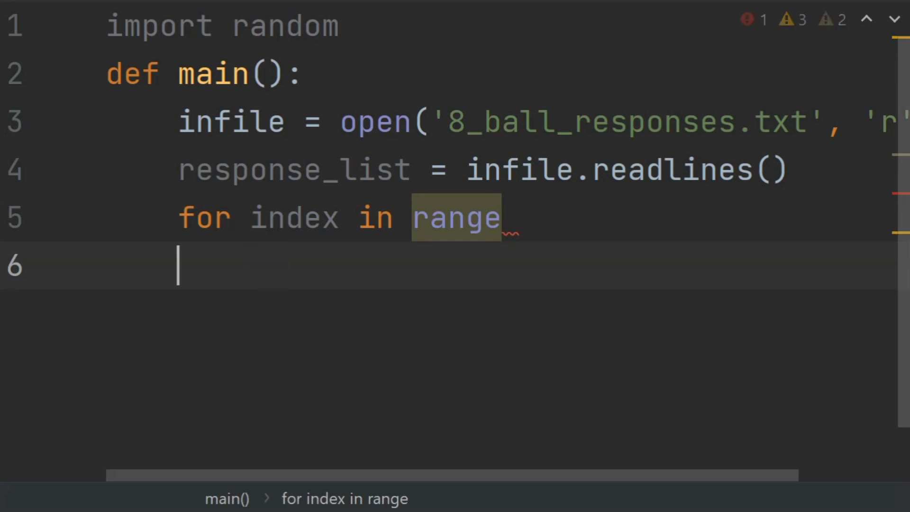
pyautogui.write('(l')
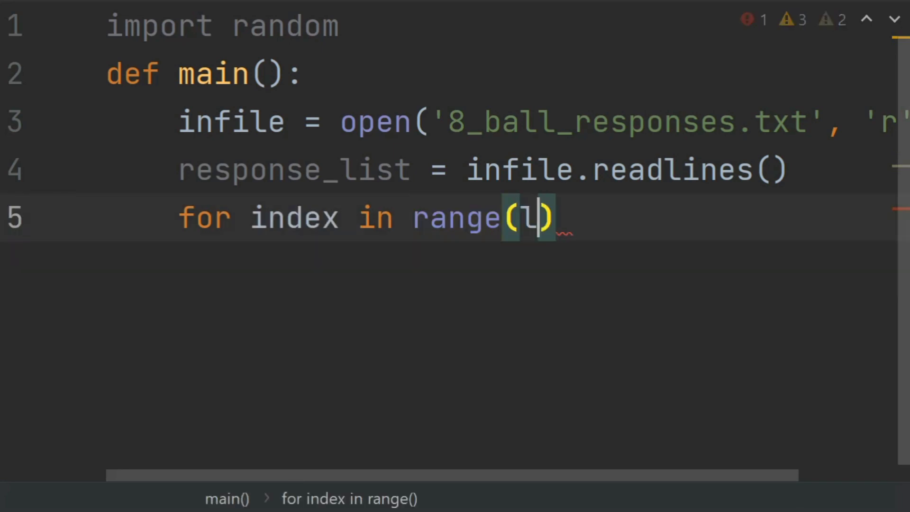
pyautogui.write('en()')
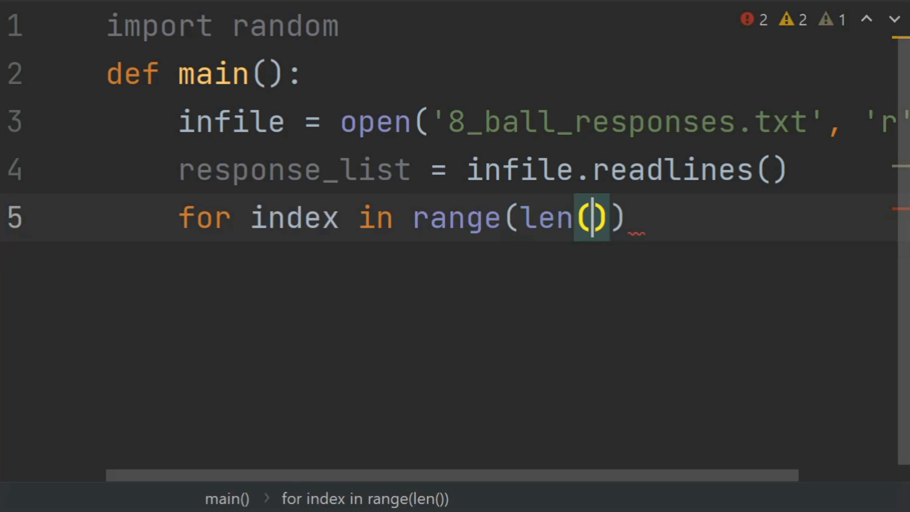
pyautogui.write('response_list')
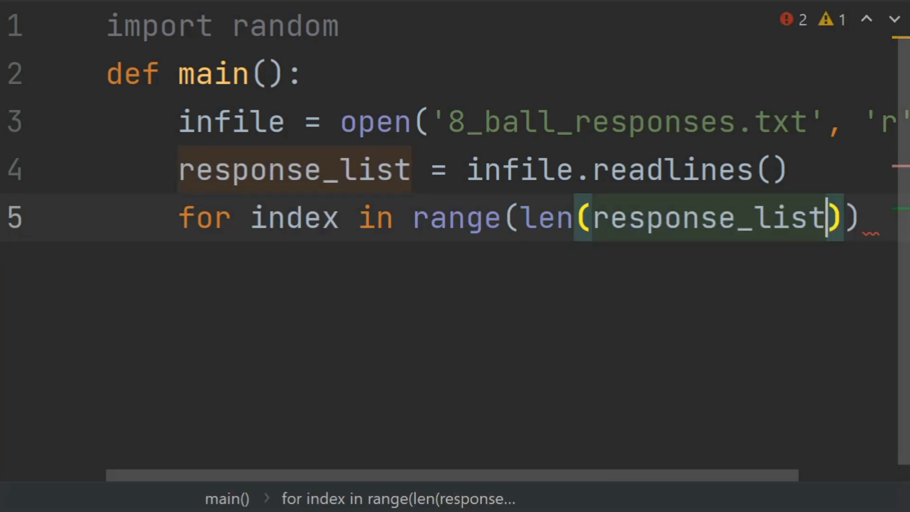
pyautogui.write(':')
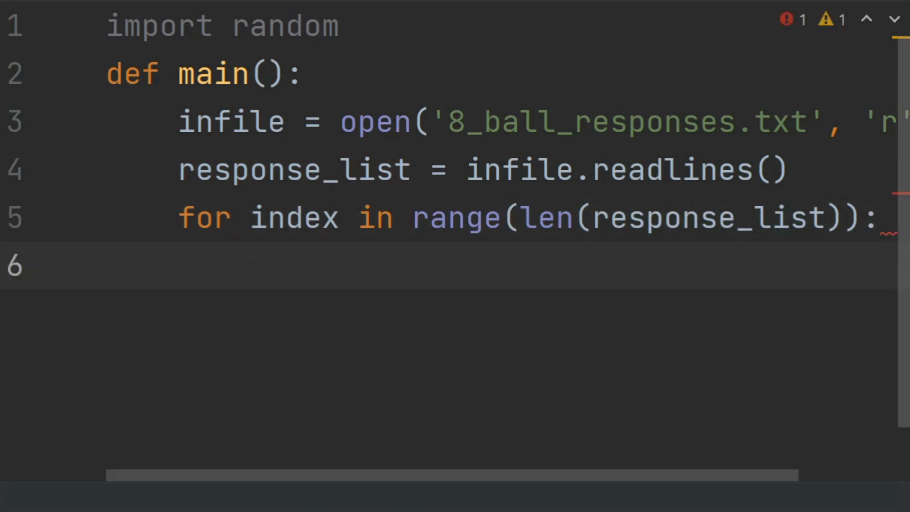
# - Set response_list[index] = response_list[index].rstrip('\n') as the loop body
pyautogui.write('response_list')
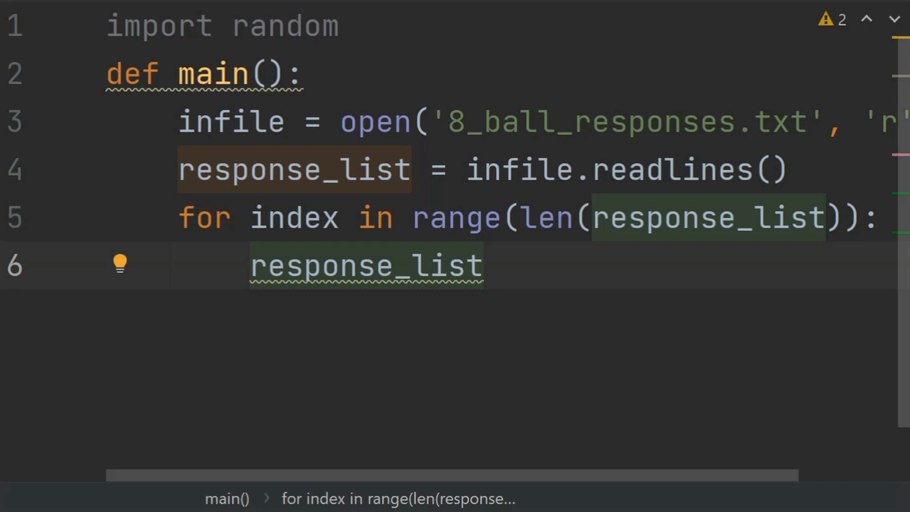
pyautogui.write('[index')
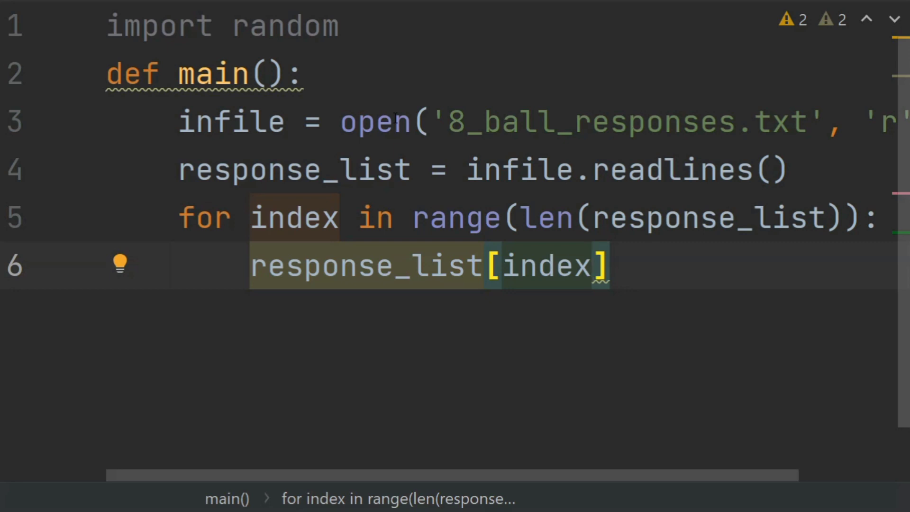
pyautogui.write('=')
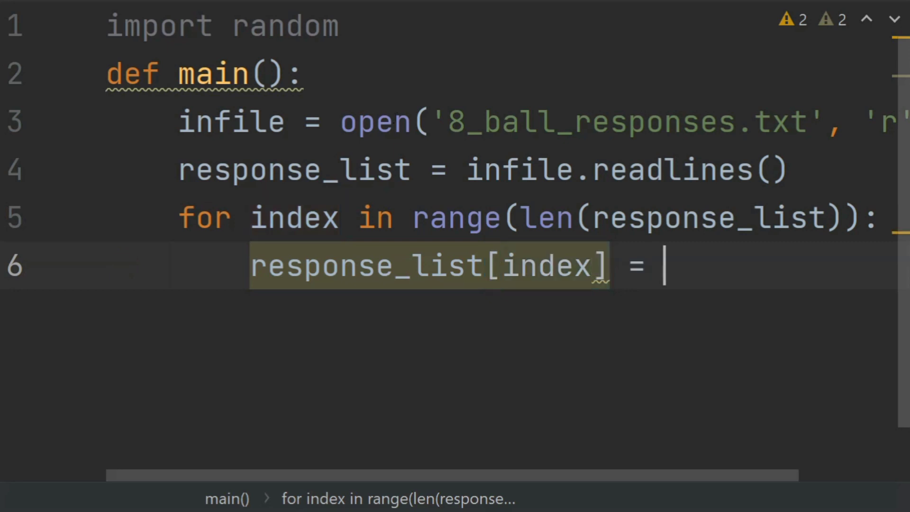
pyautogui.write('response_list[')
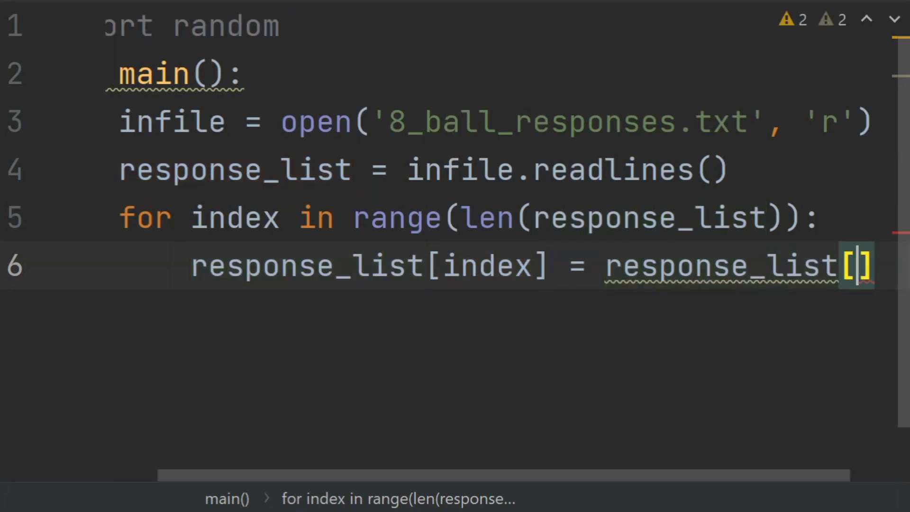
pyautogui.write('index')
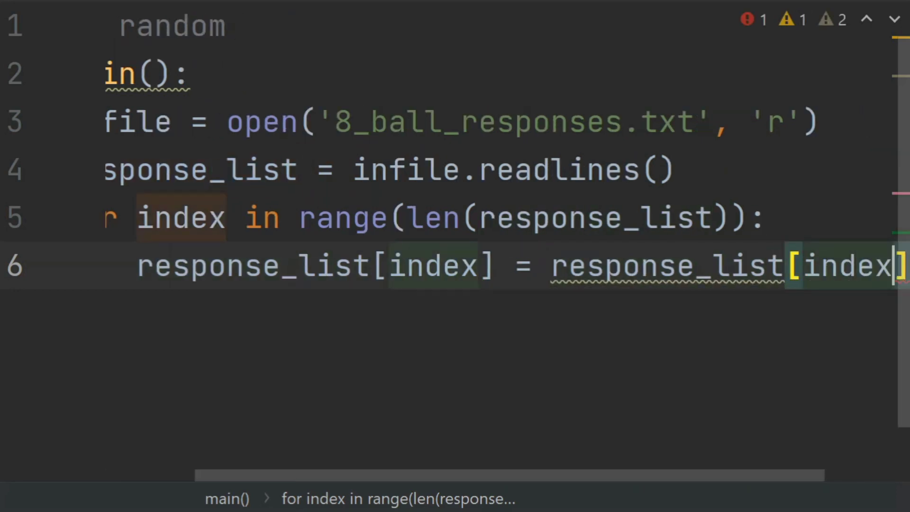
pyautogui.write('.')
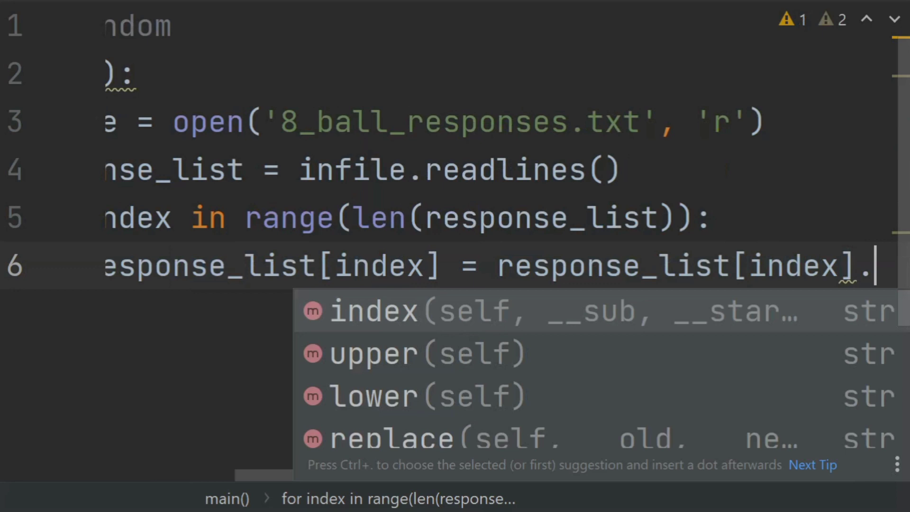
pyautogui.write('r')
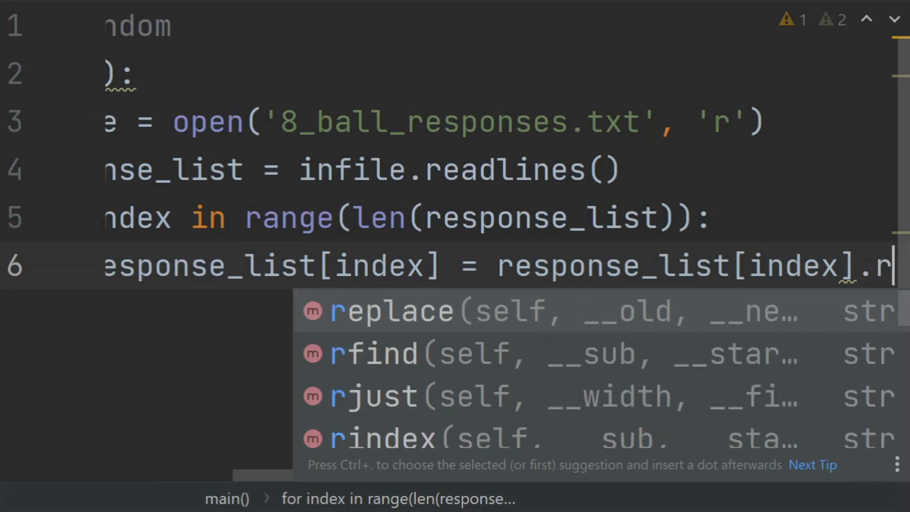
pyautogui.write('strip')
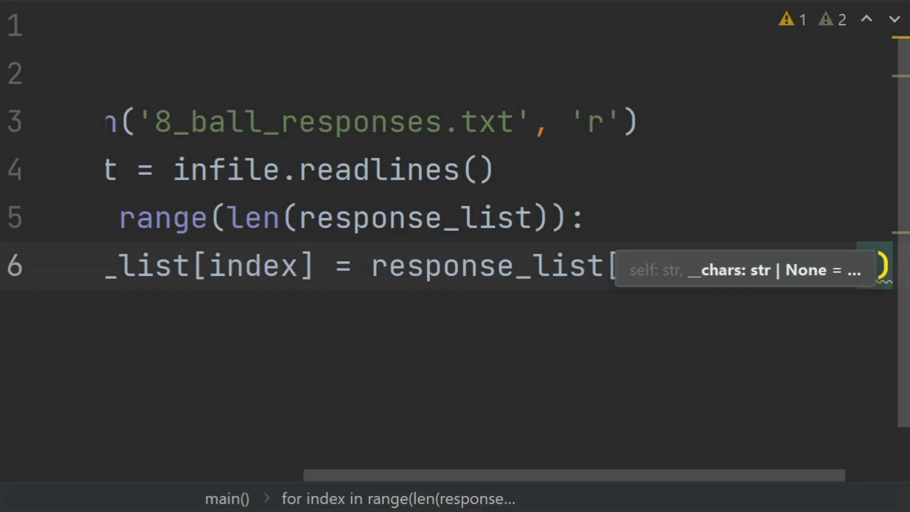
pyautogui.write('index].rstrip(')
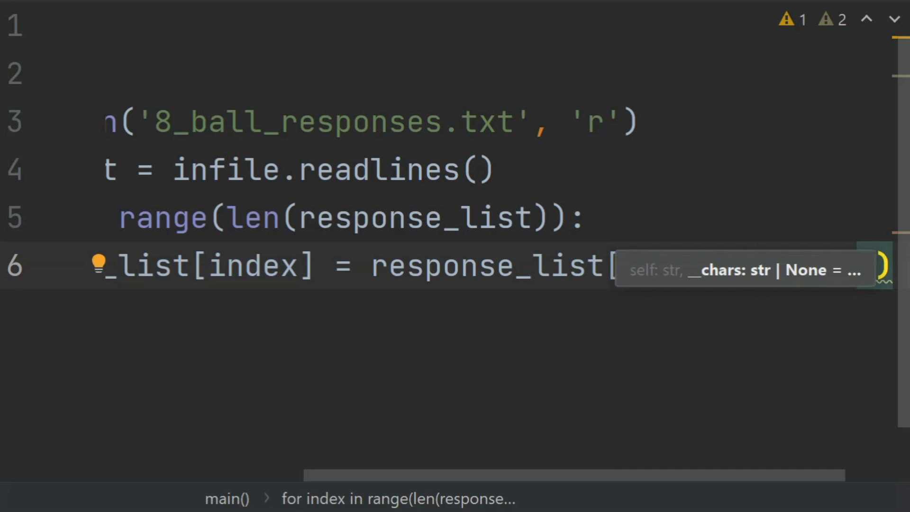
pyautogui.write("[index].rstrip('")
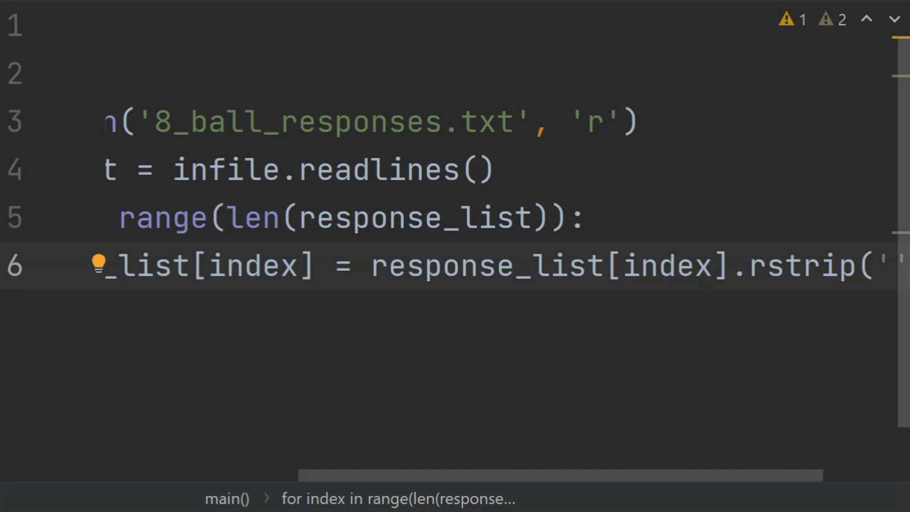
pyautogui.write('\\n')
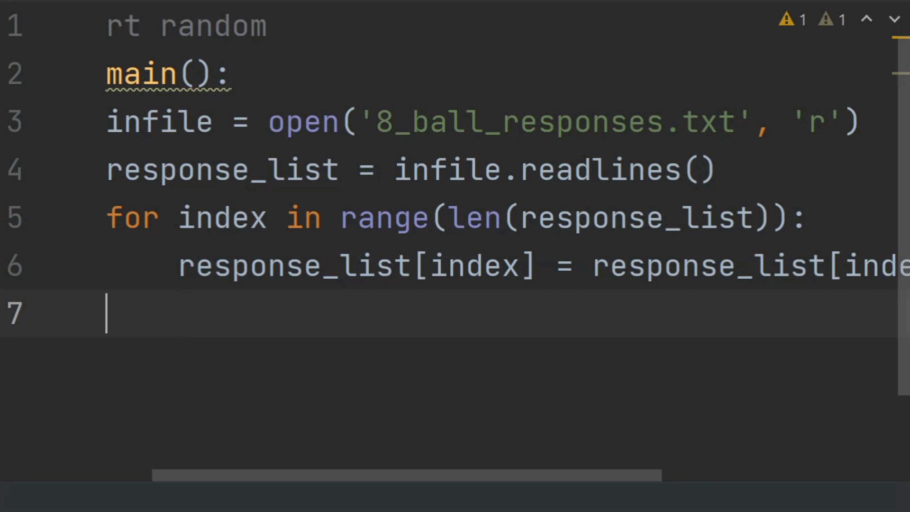
pyautogui.write('agai')
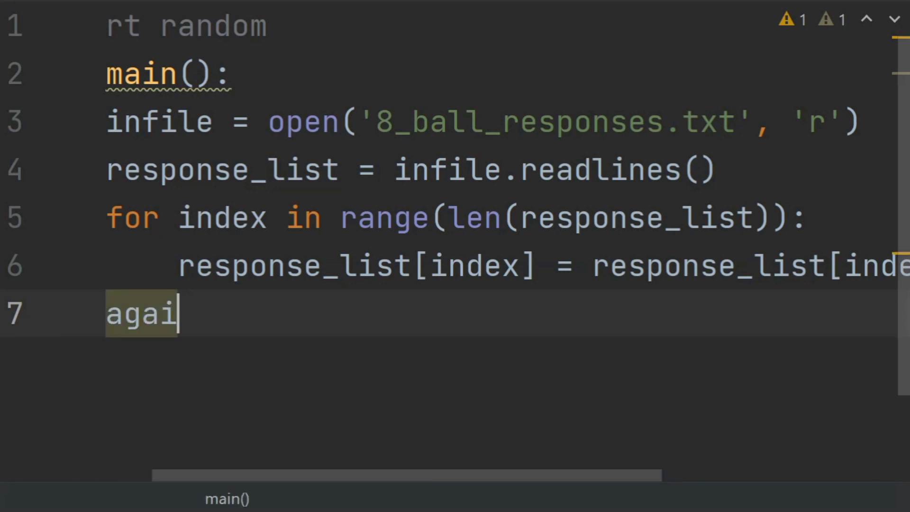
# - Assign again = 'y' after the loop and start a new line
pyautogui.write('n')
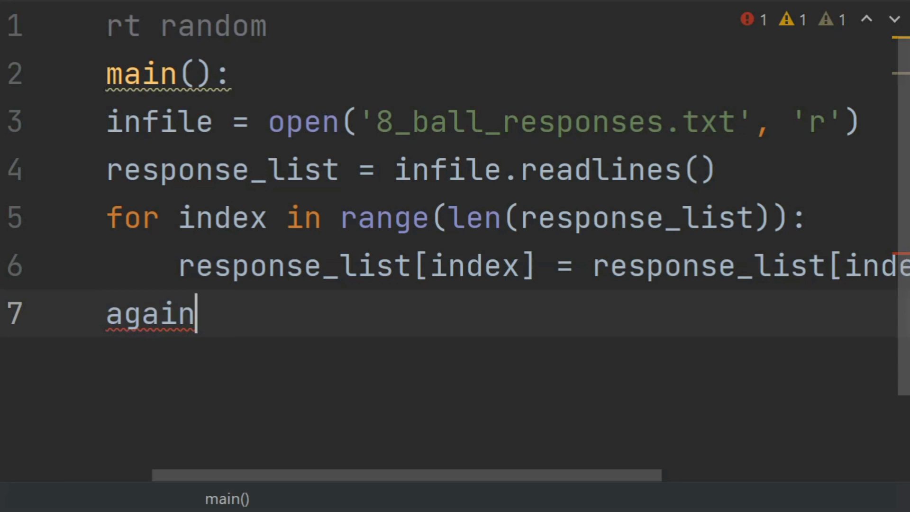
pyautogui.write('=')
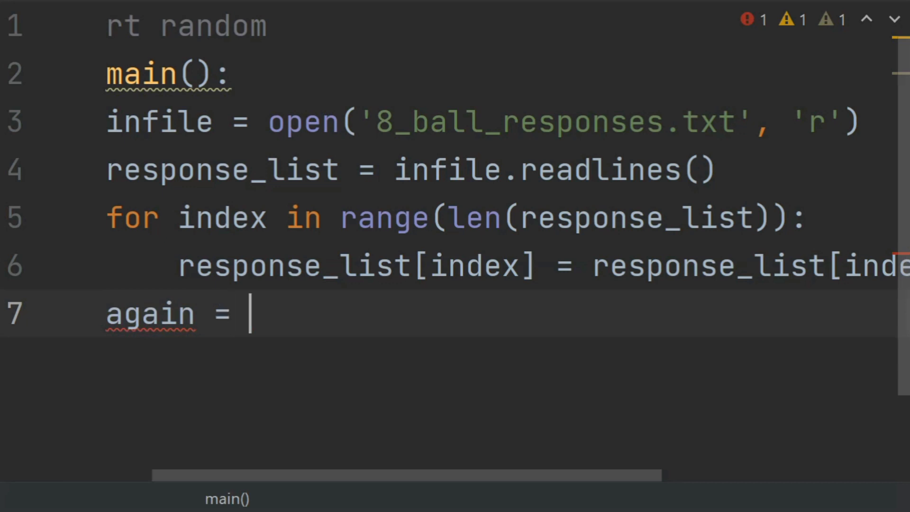
pyautogui.write("y'")
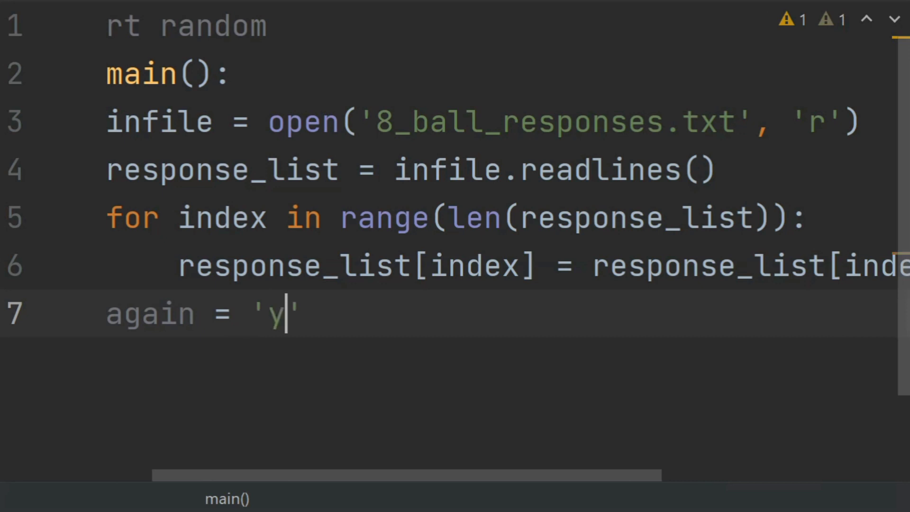
pyautogui.press('Return')
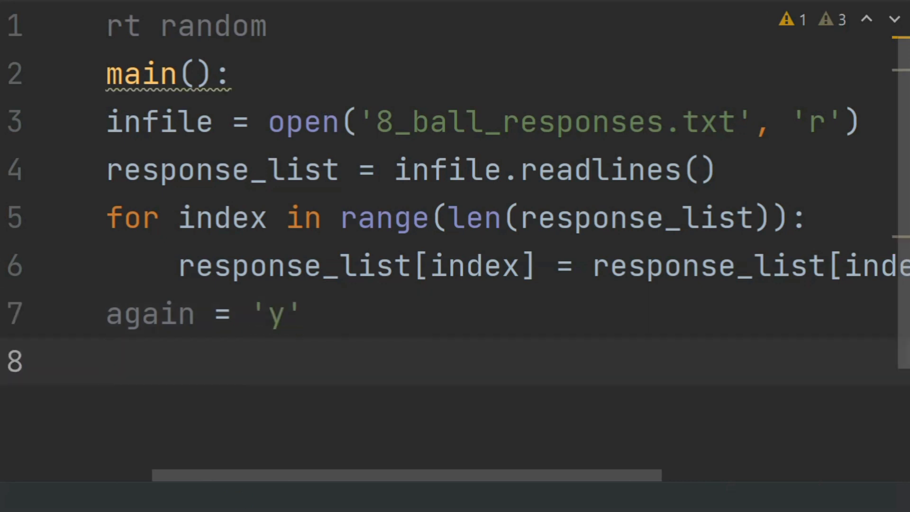
# - Write the header while again == 'y' or again == 'Y': and begin its body
pyautogui.write('while')
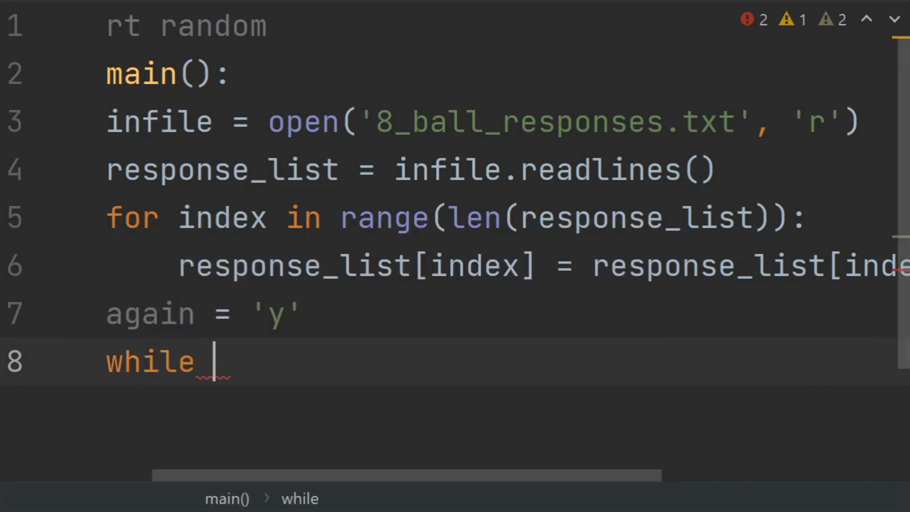
pyautogui.write('agi')
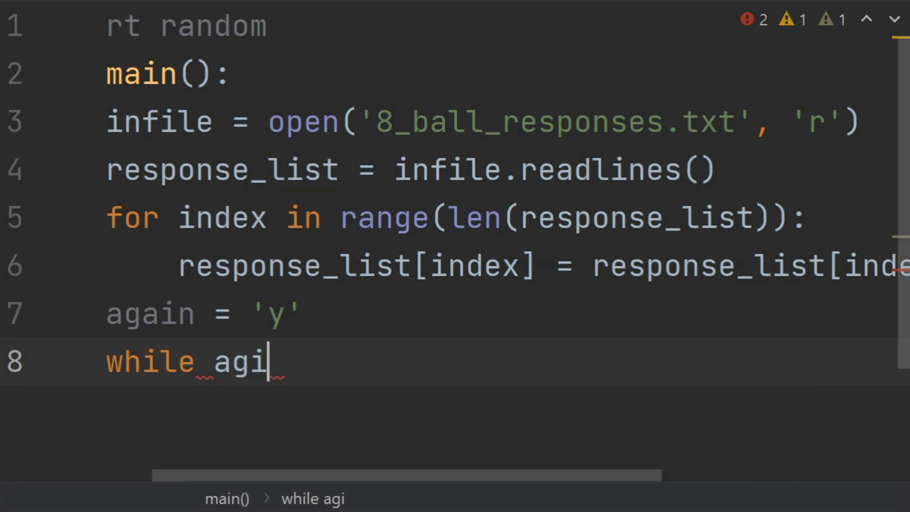
pyautogui.write('n =')
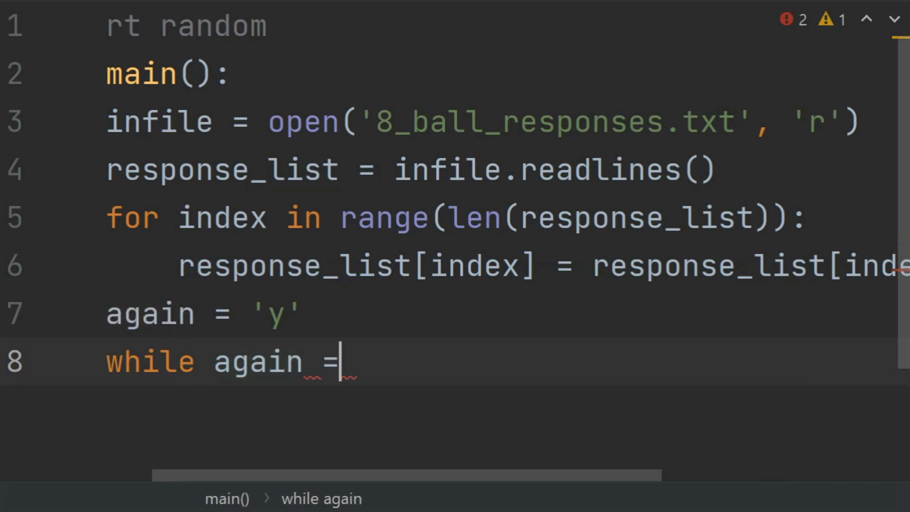
pyautogui.write("'")
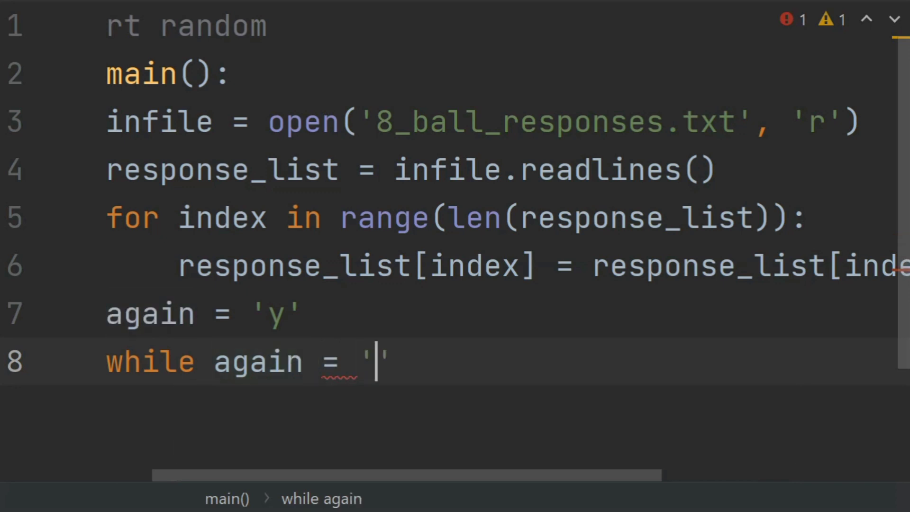
pyautogui.write('y')
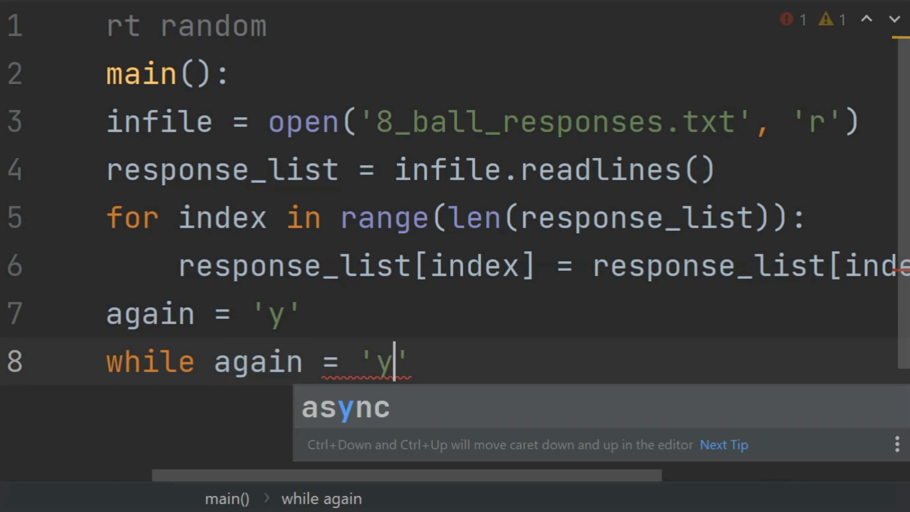
pyautogui.press('Escape')
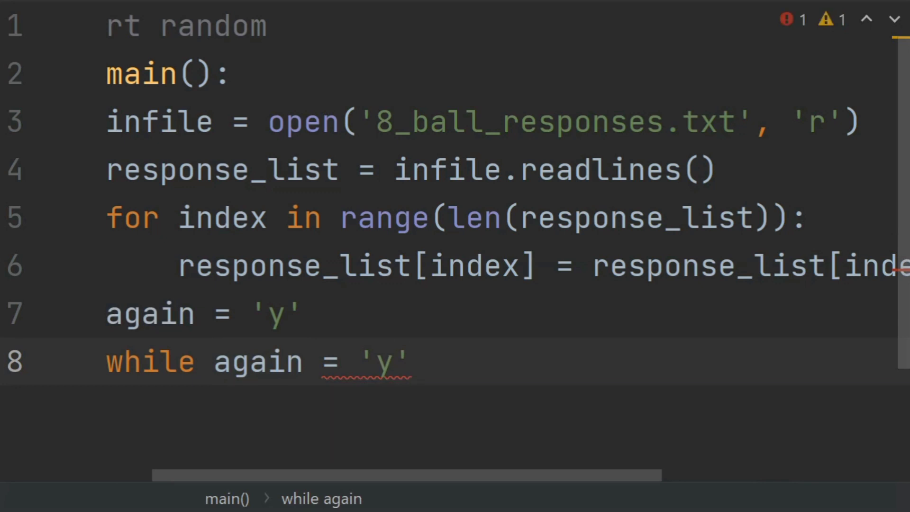
pyautogui.write('=')
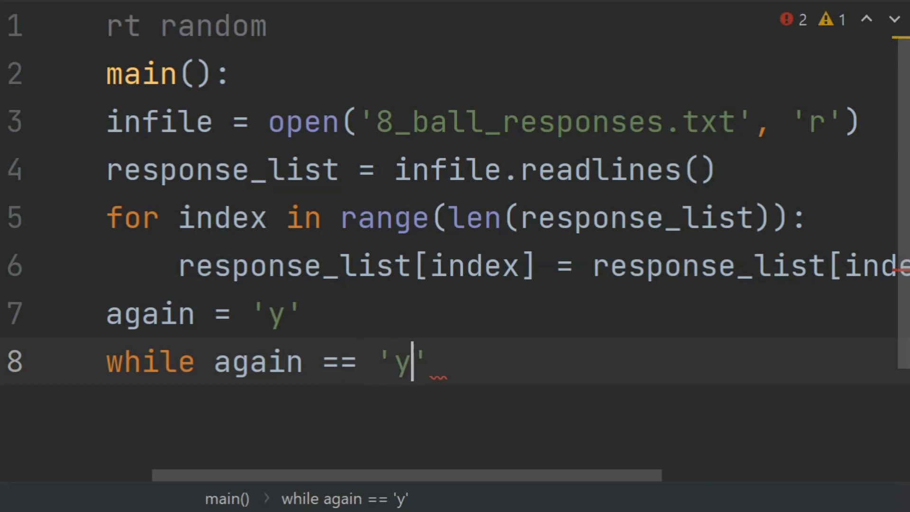
pyautogui.write('or')
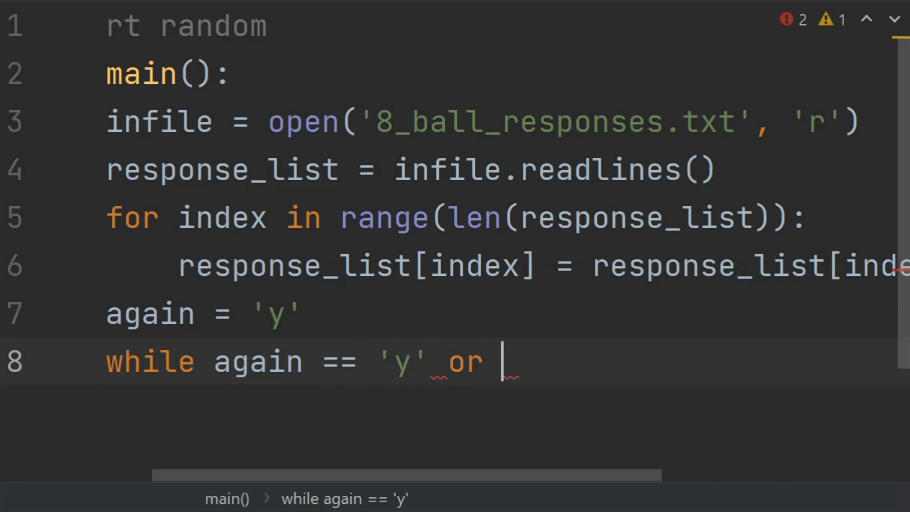
pyautogui.write('again ==')
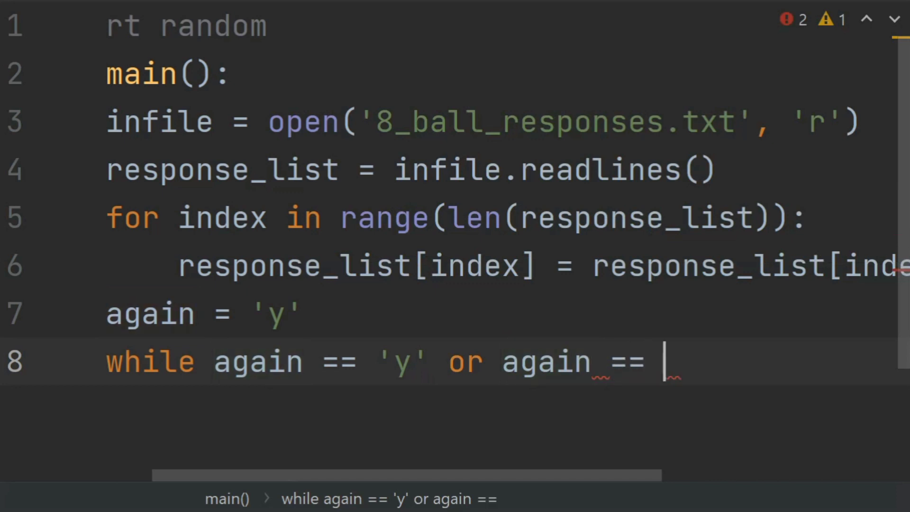
pyautogui.write("'")
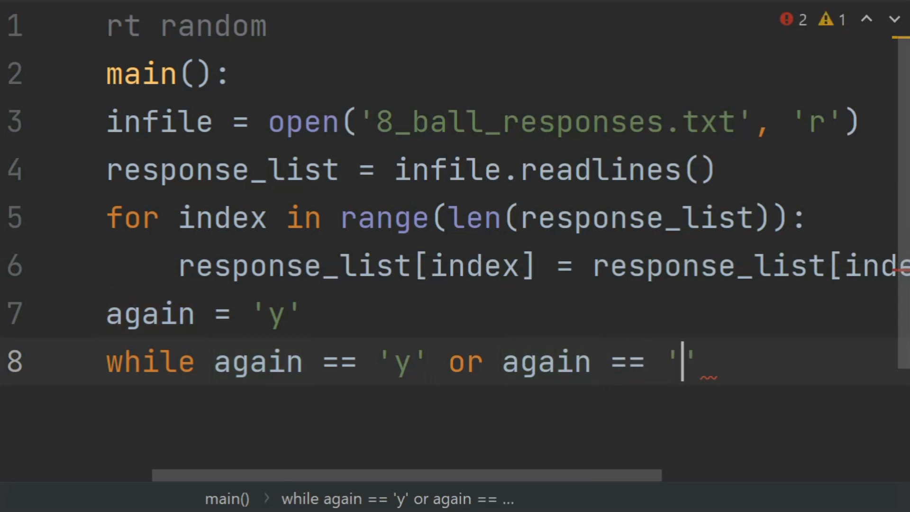
pyautogui.write('Y')
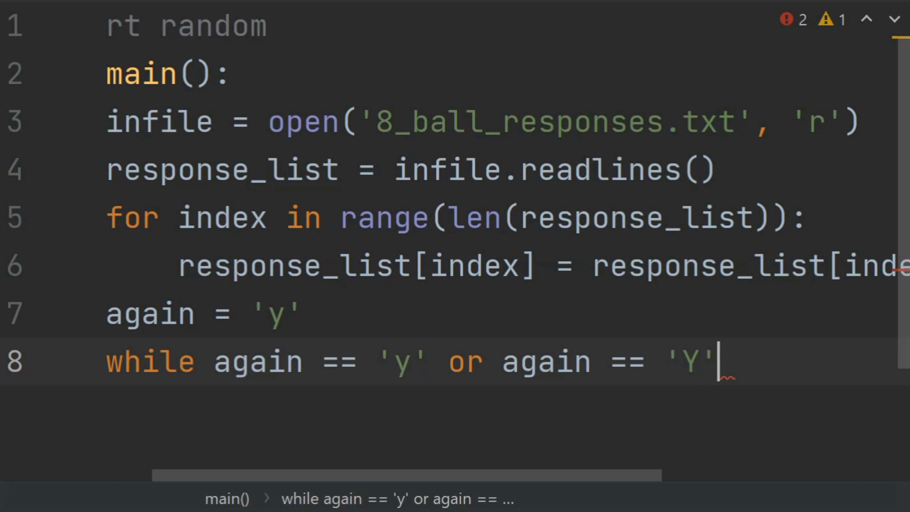
pyautogui.write(':')
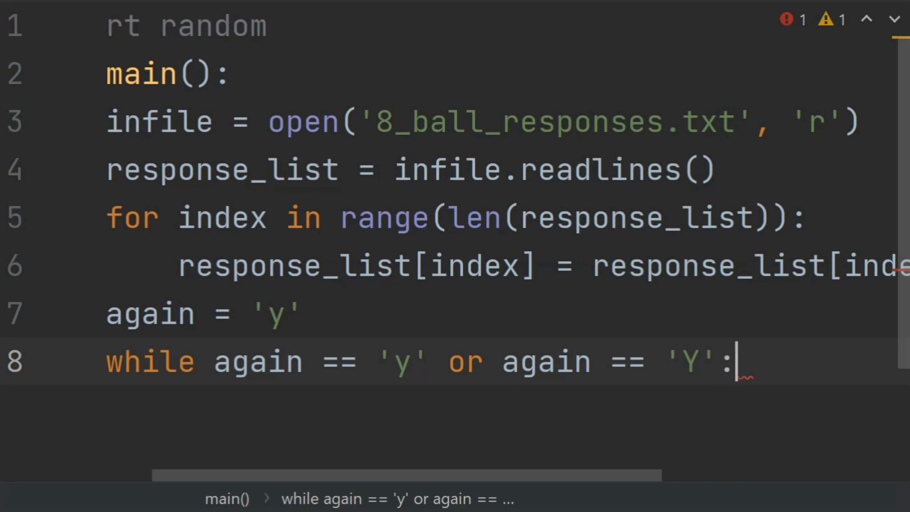
pyautogui.write('p')
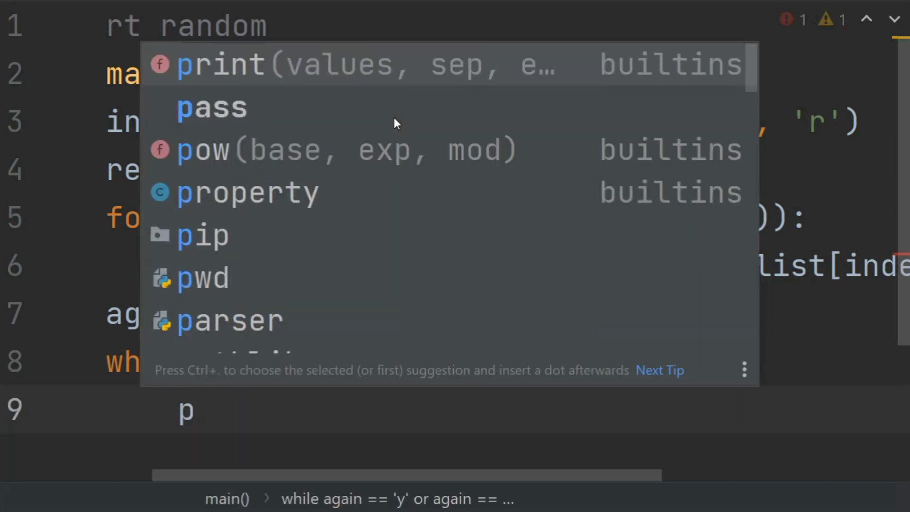
# - Fill the print call with the prompt 'Ask your question and get answer: '
pyautogui.click(220, 64)
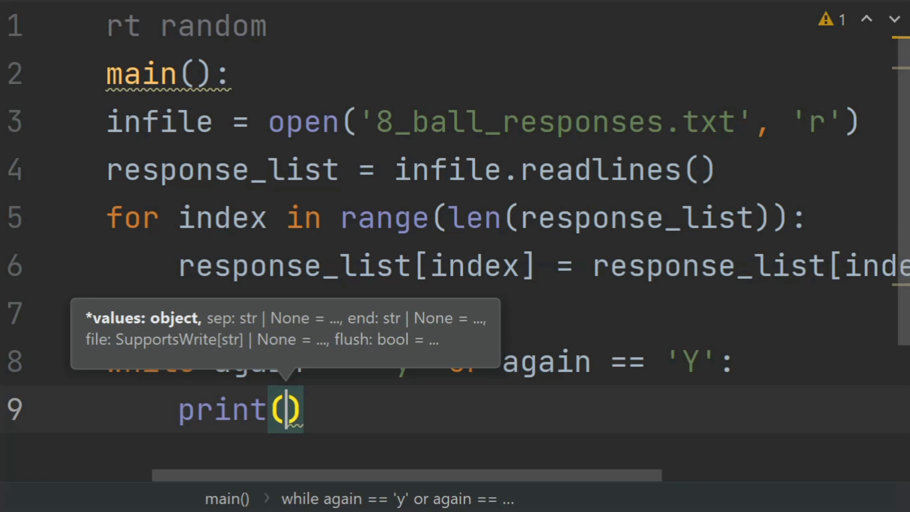
pyautogui.write("'A'")
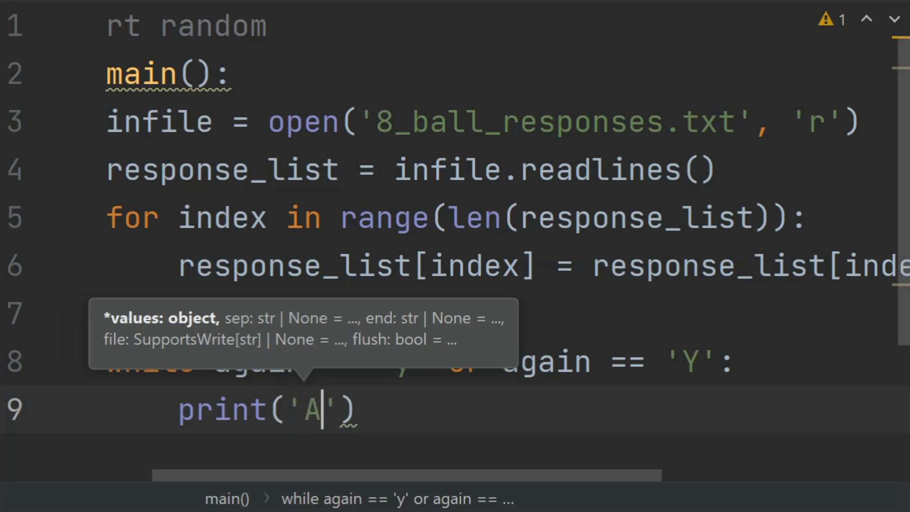
pyautogui.write('sk your')
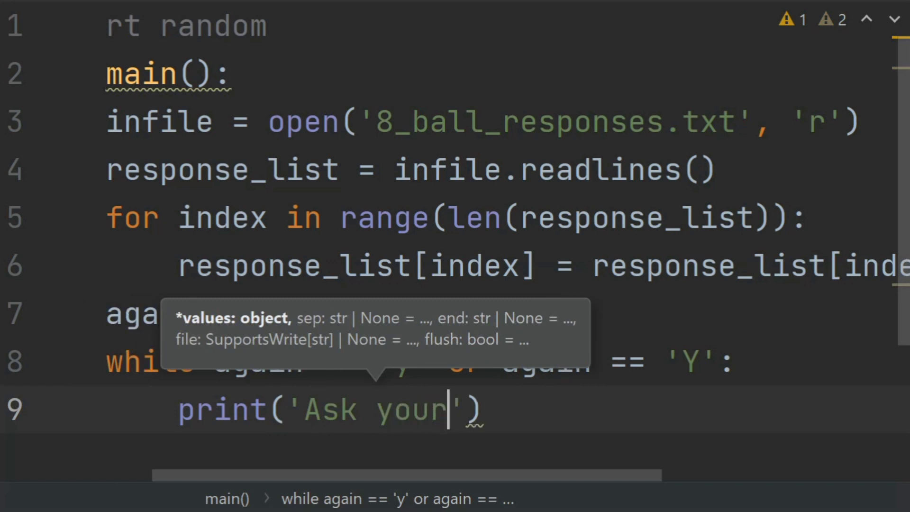
pyautogui.write('q')
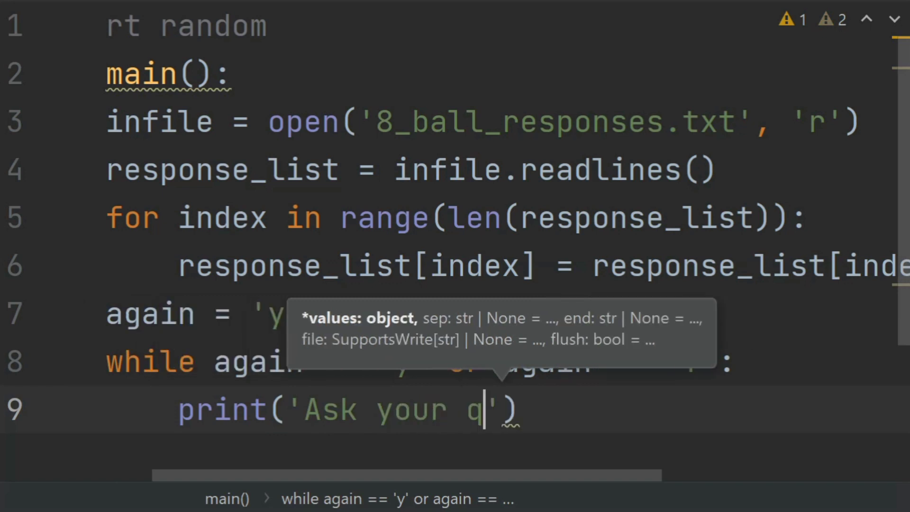
pyautogui.write('uestion')
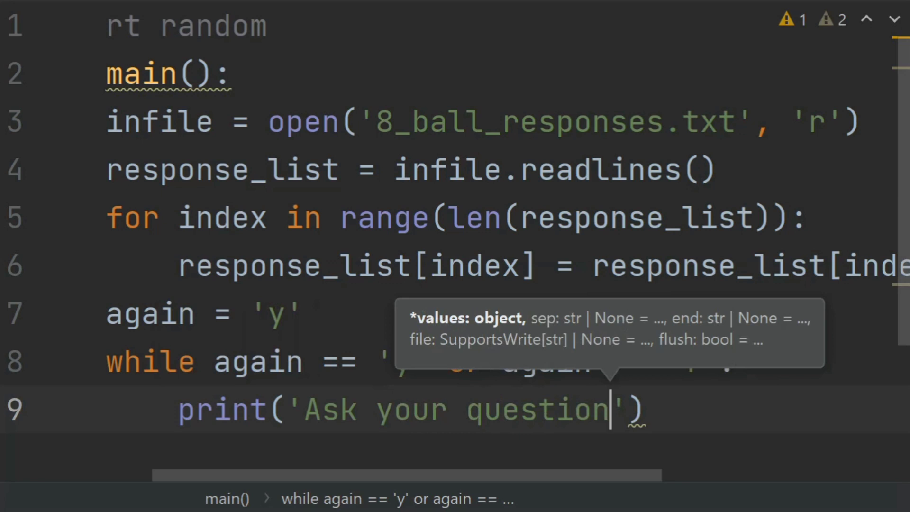
pyautogui.write('and ge')
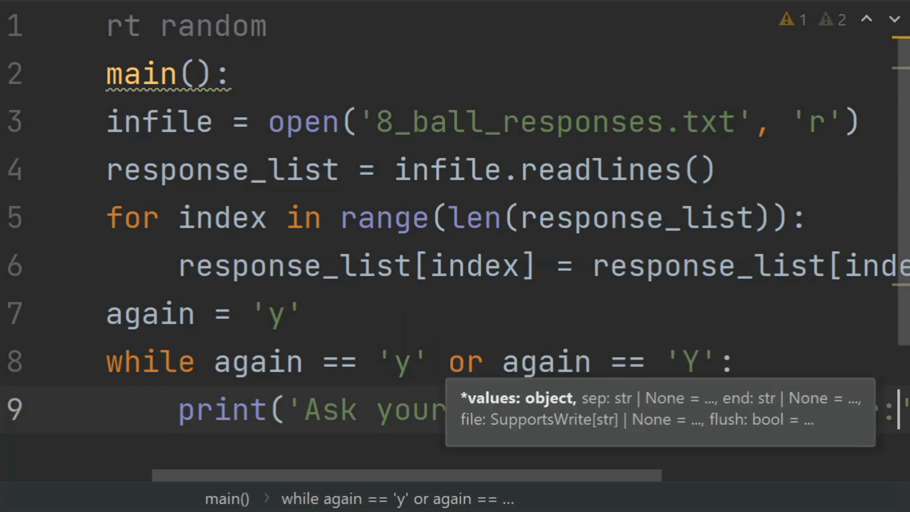
pyautogui.hscroll(3)
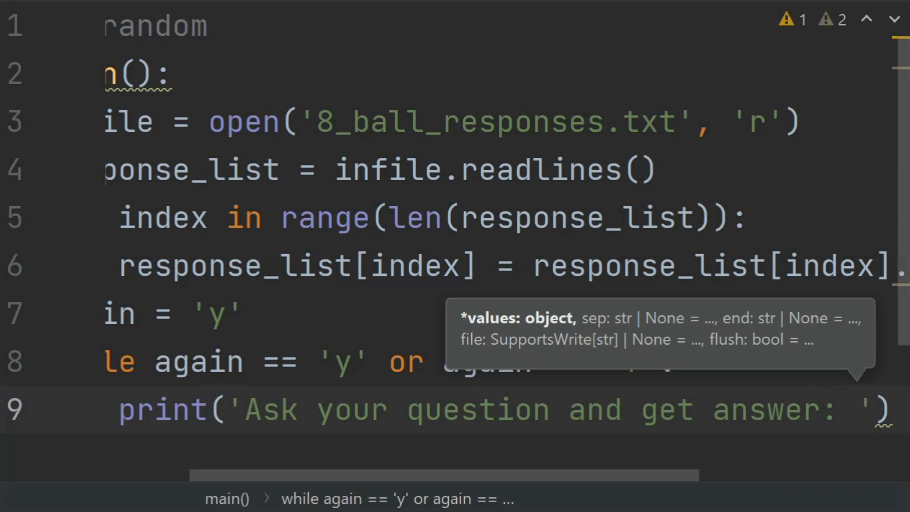
pyautogui.click(856, 409)
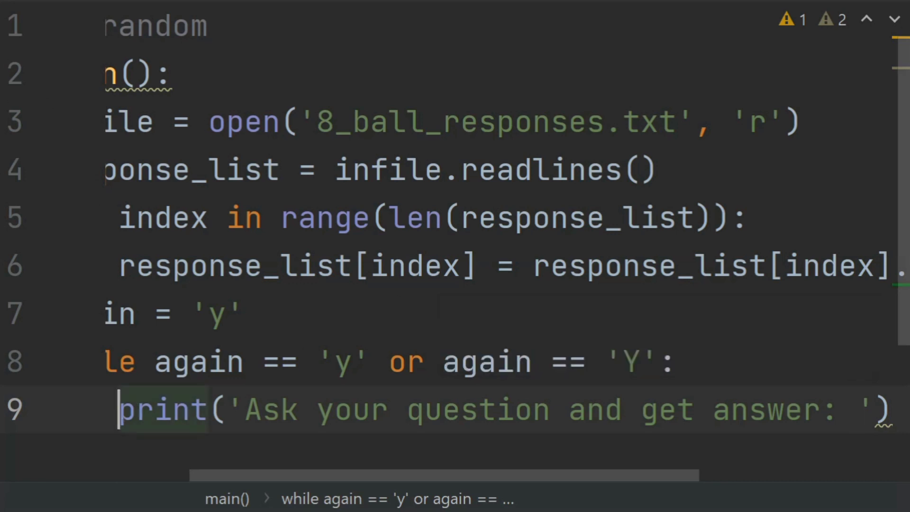
pyautogui.hscroll(-3)
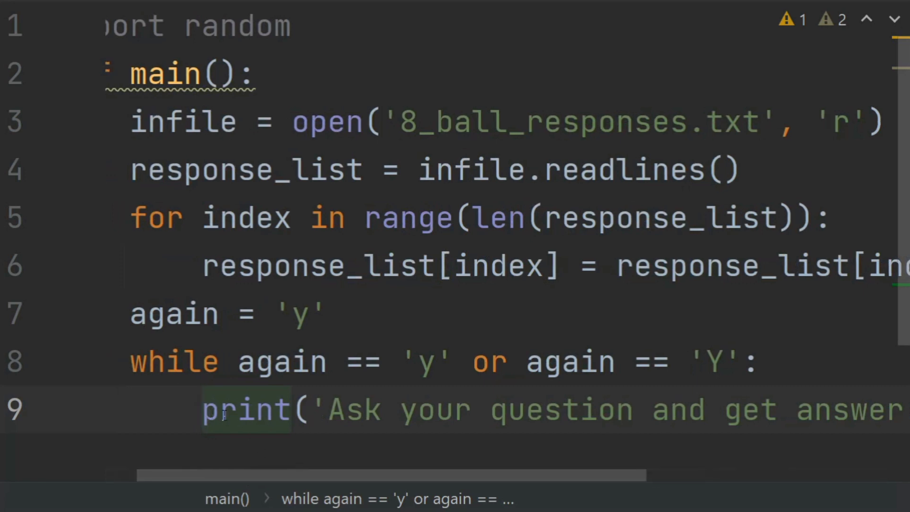
# - Replace print with input and store the answer in qst
pyautogui.doubleClick(246, 409)
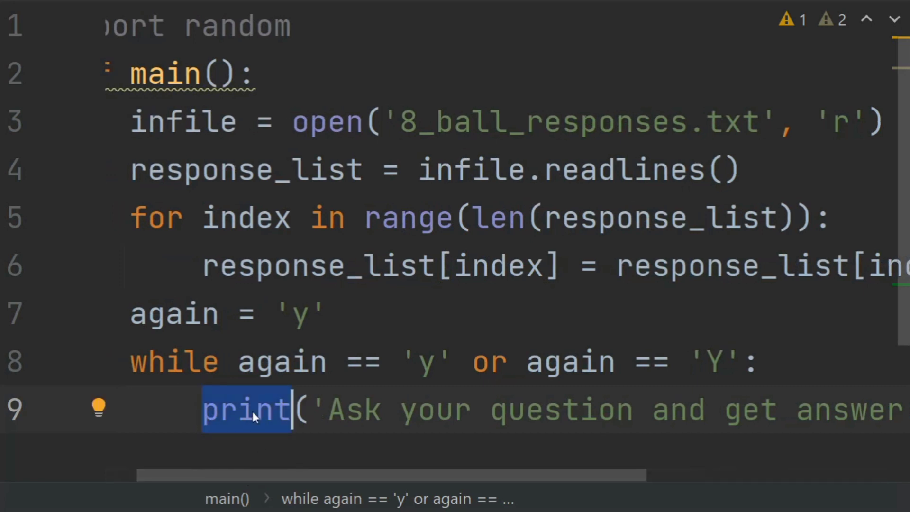
pyautogui.write('in')
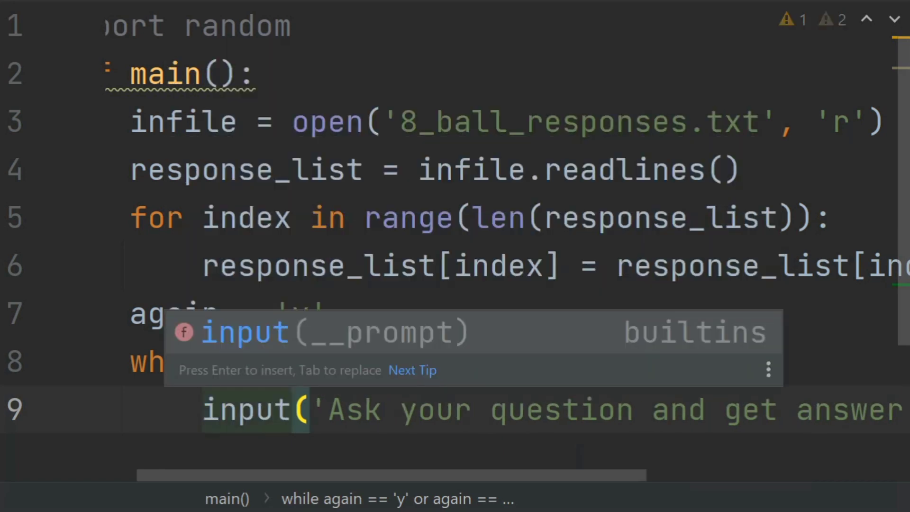
pyautogui.press('Escape')
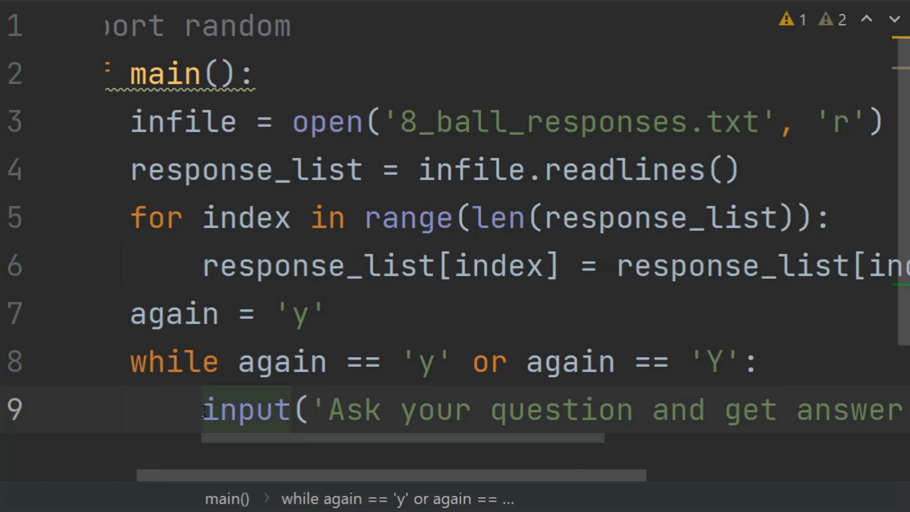
pyautogui.write('qst')
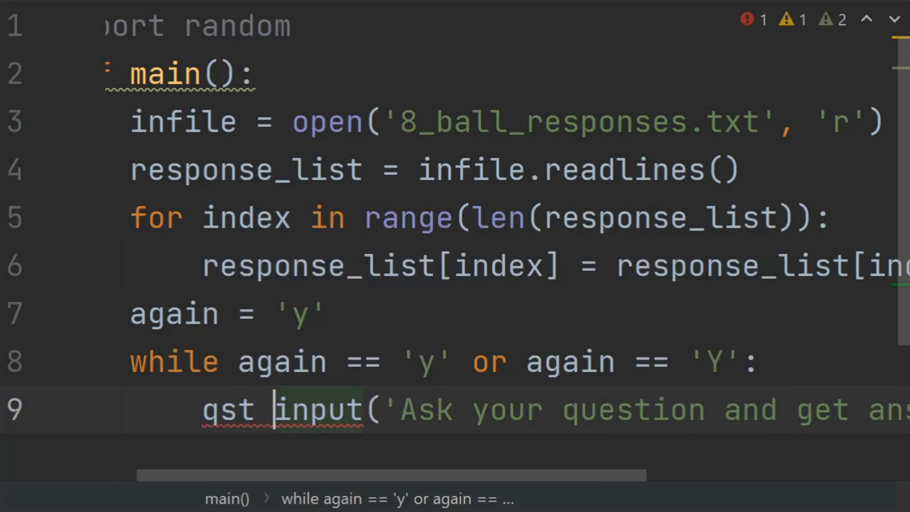
pyautogui.write('=')
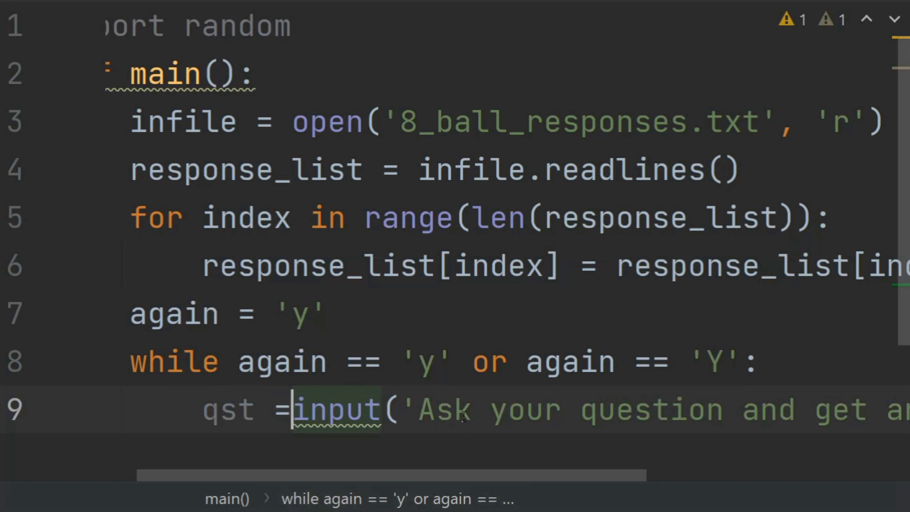
pyautogui.doubleClick(650, 409)
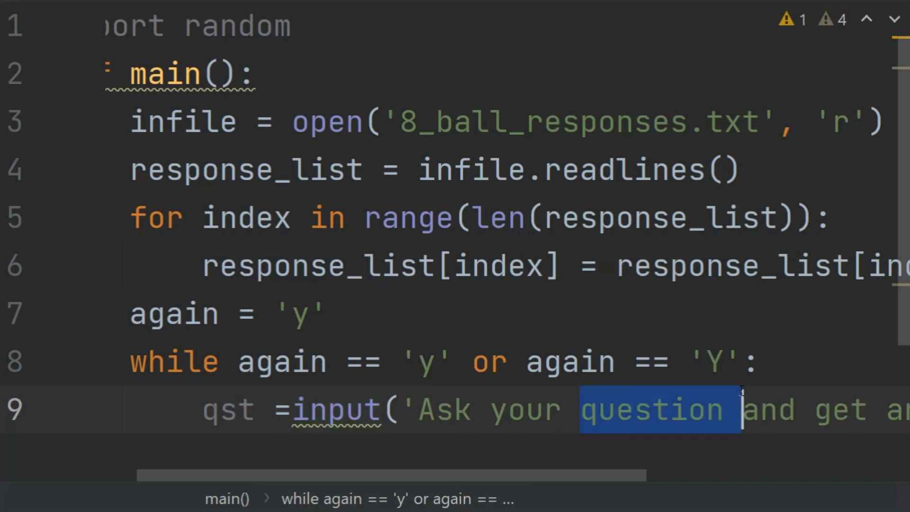
pyautogui.hscroll(3)
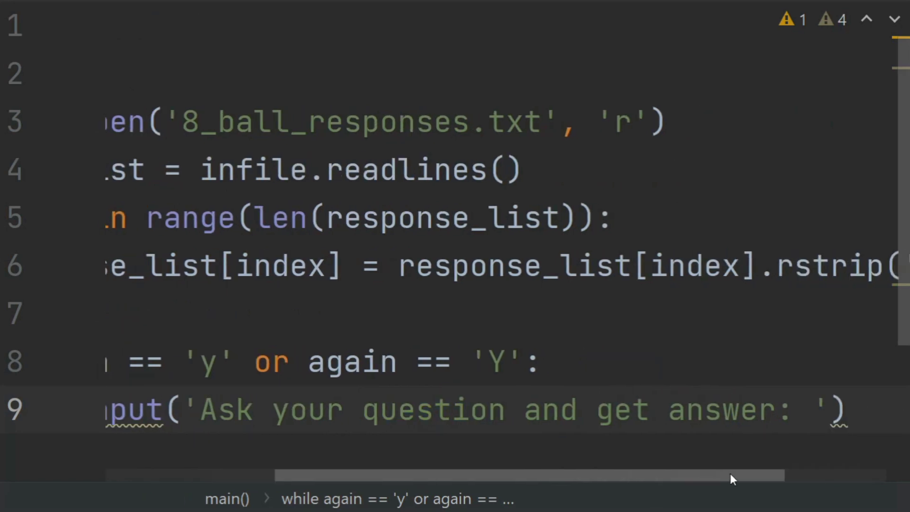
pyautogui.click(595, 409)
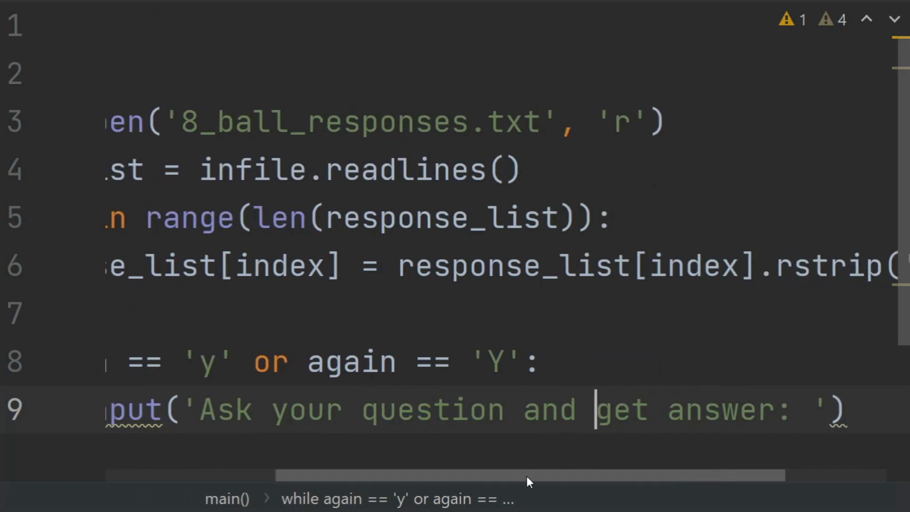
pyautogui.hscroll(-3)
pyautogui.write('print(')
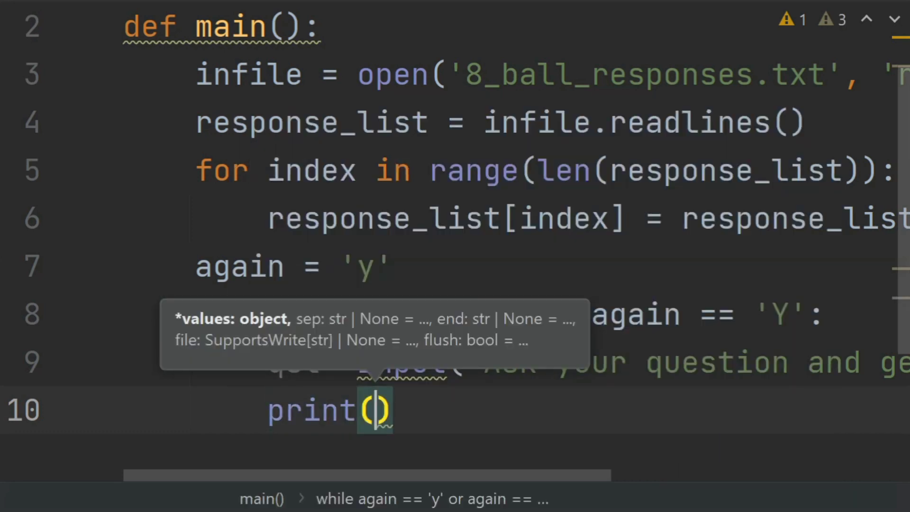
# - Print response_list[random.randint(0, len(response_list) -1)] as the random answer
pyautogui.write('res')
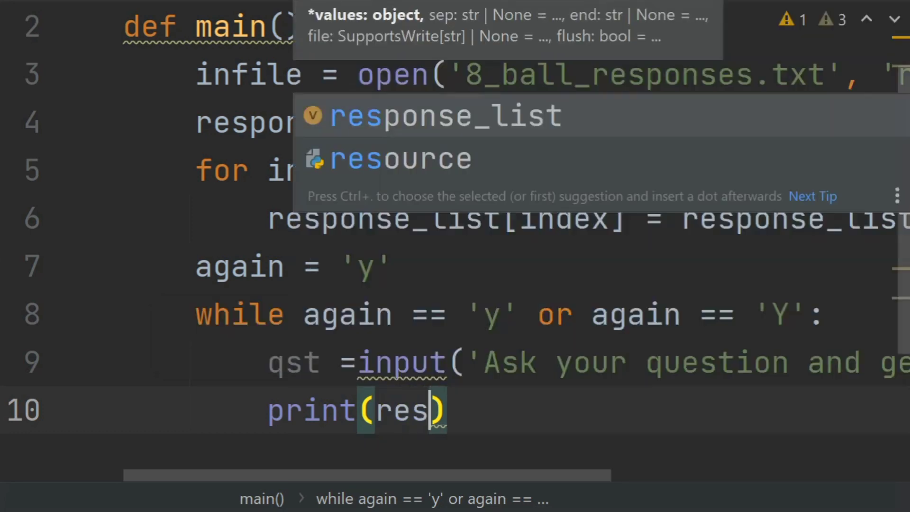
pyautogui.click(445, 114)
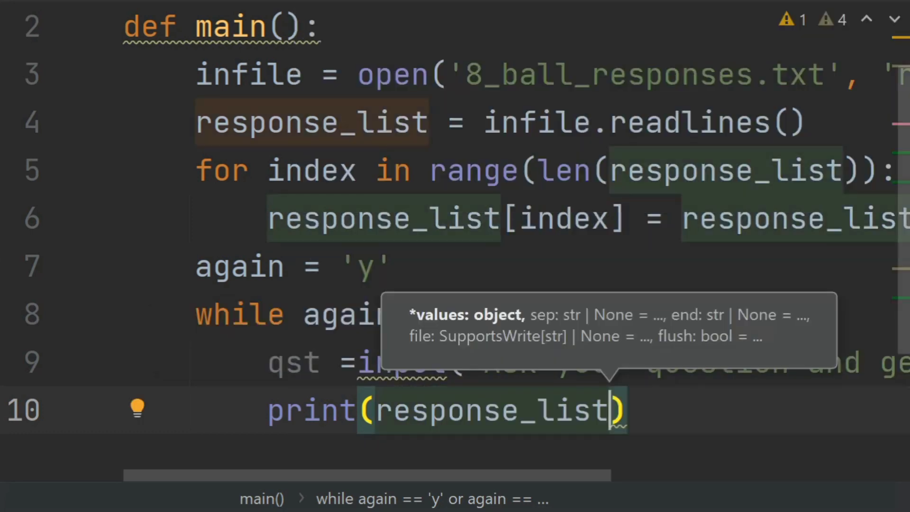
pyautogui.write('.ra')
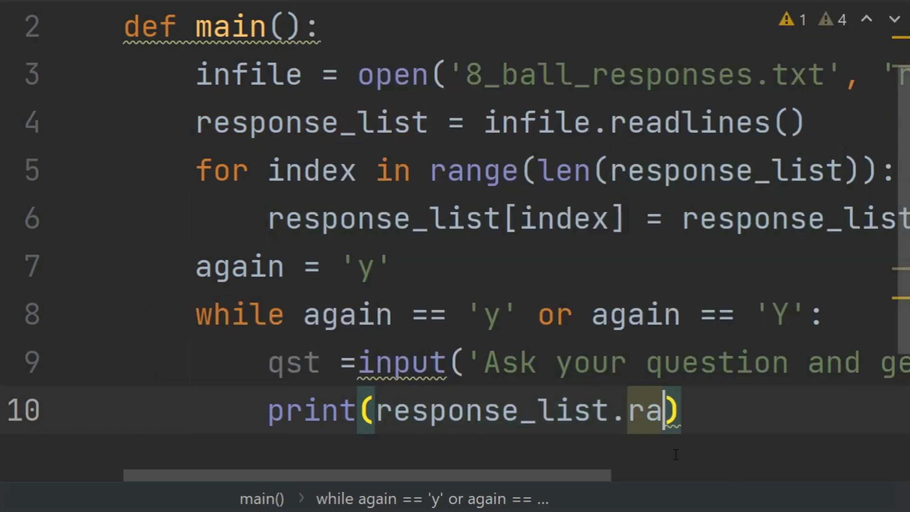
pyautogui.write('ndom.rand')
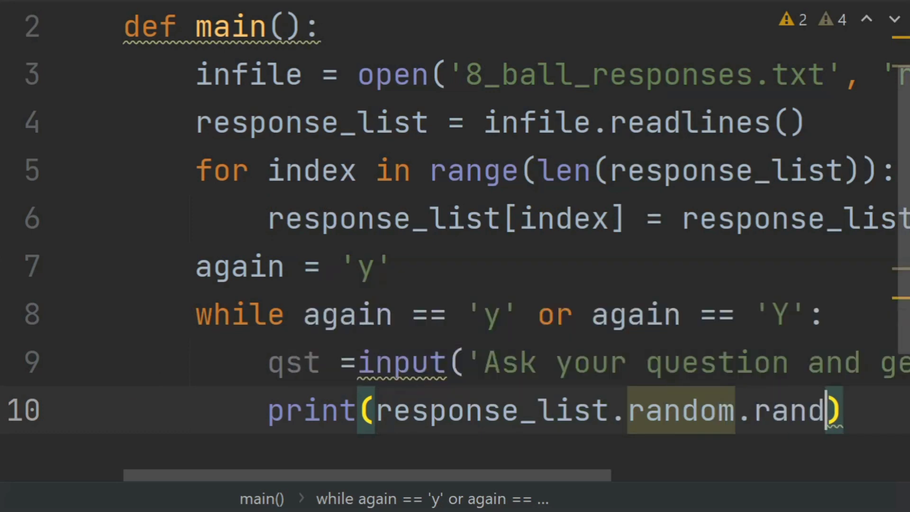
pyautogui.write('int(0, len')
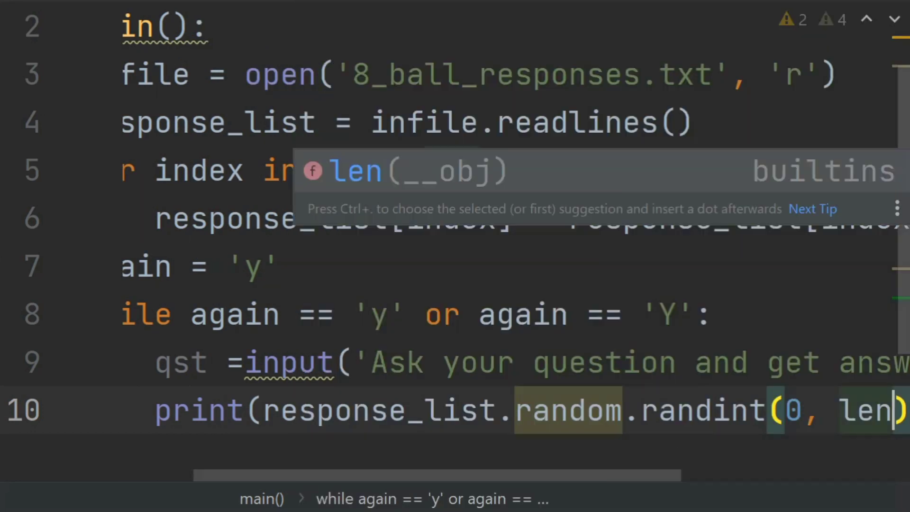
pyautogui.write('response_list')
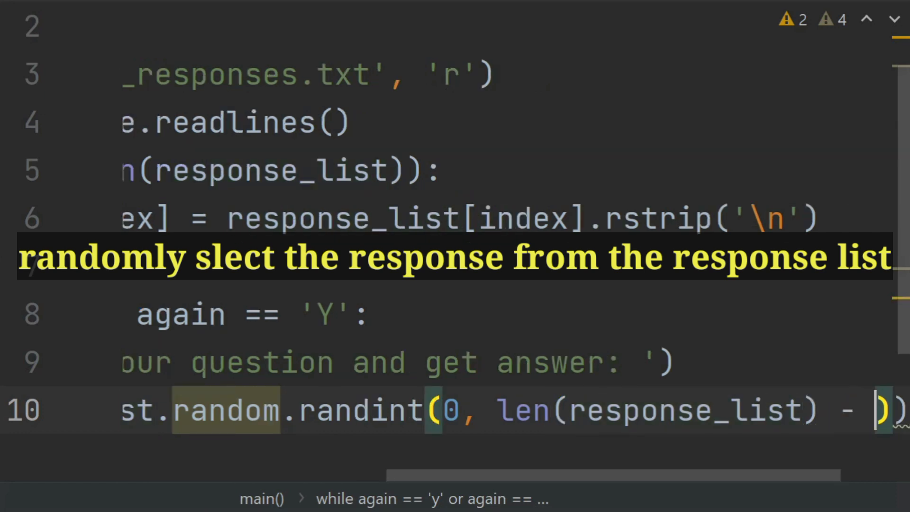
pyautogui.write('1')
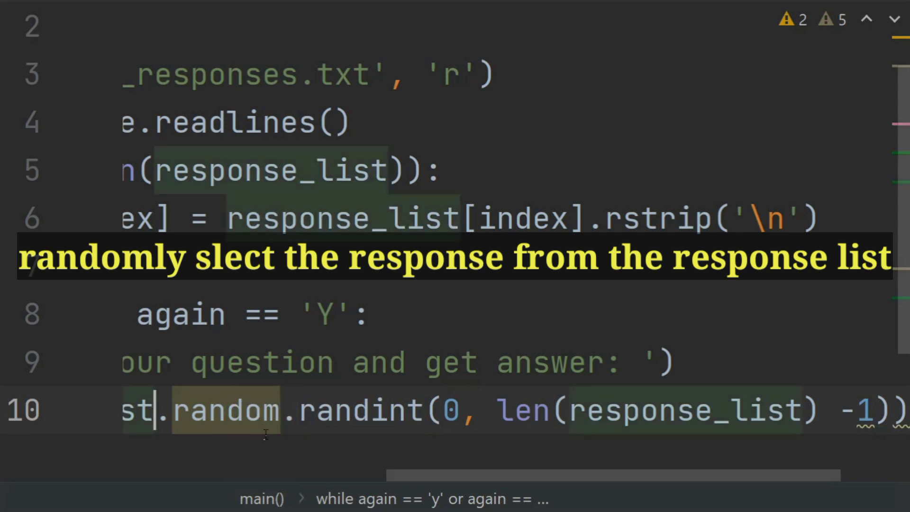
pyautogui.hscroll(3)
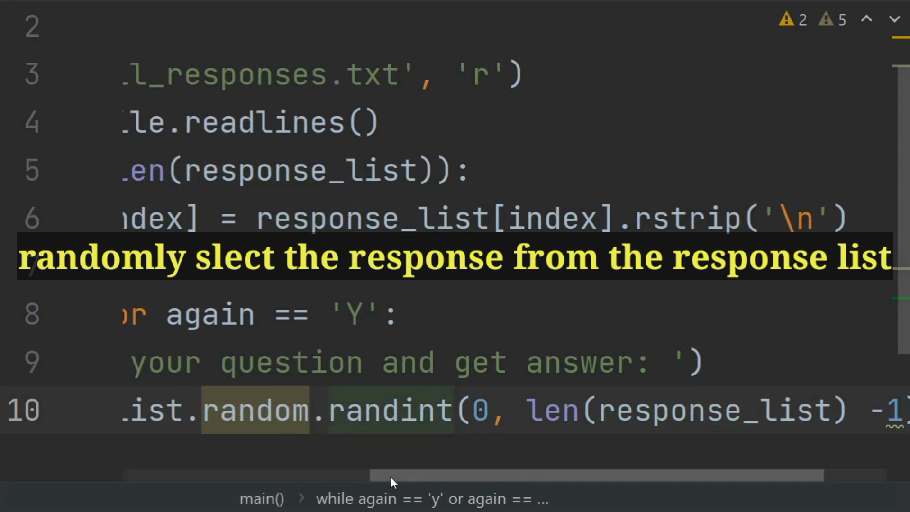
pyautogui.hscroll(-3)
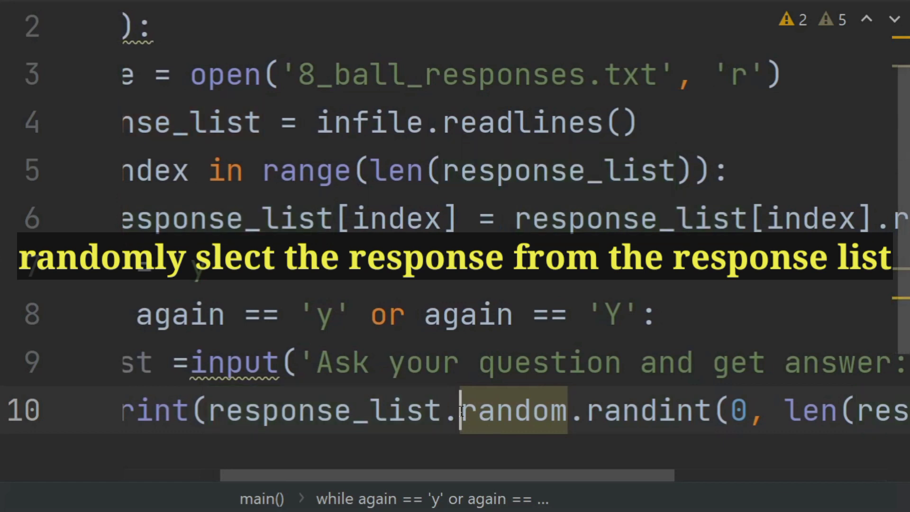
pyautogui.write('[')
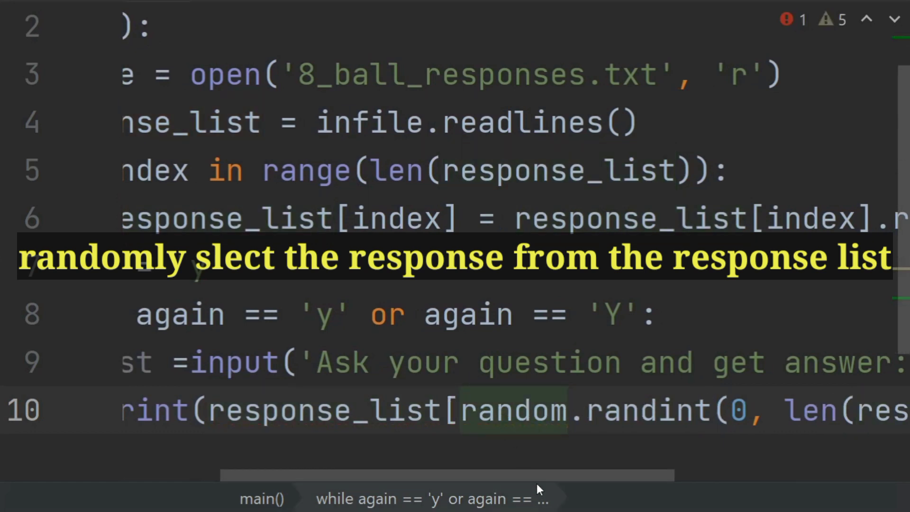
pyautogui.hscroll(3)
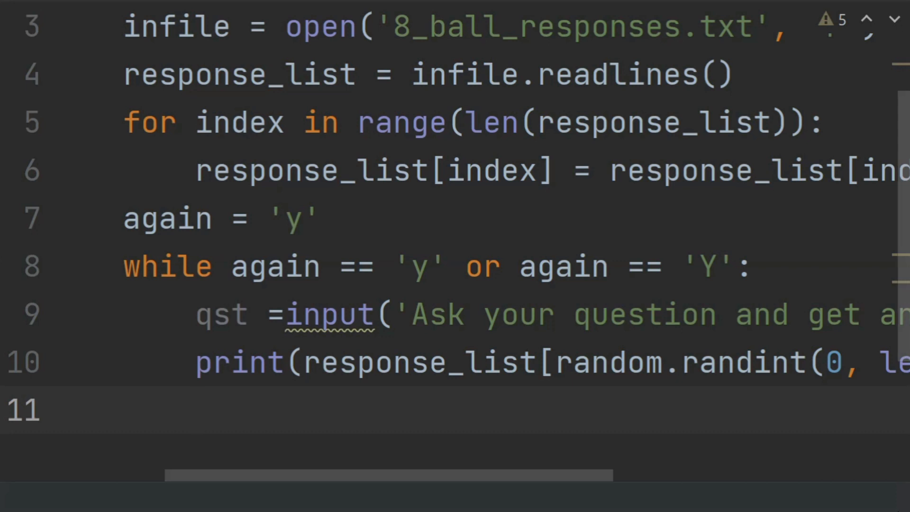
# - Add print("ask more question?") and begin an assignment to again
pyautogui.write('print()')
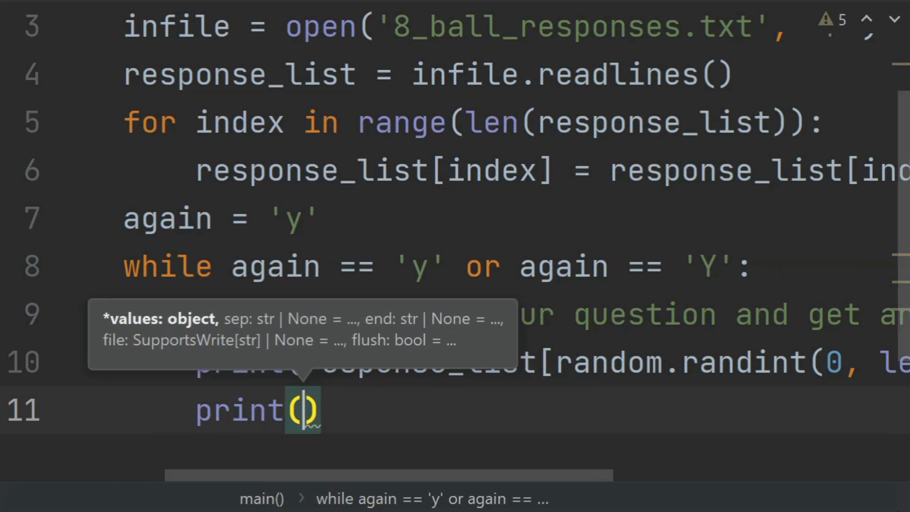
pyautogui.write('"ask"')
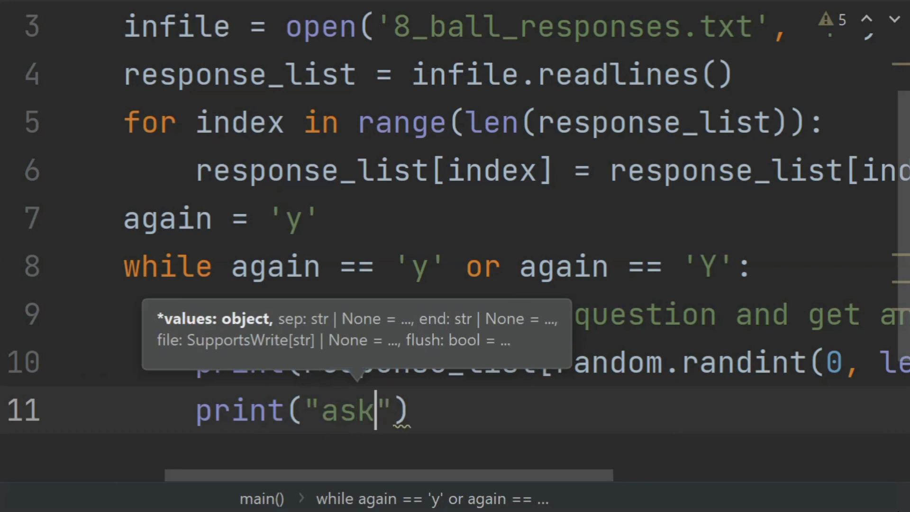
pyautogui.write('more')
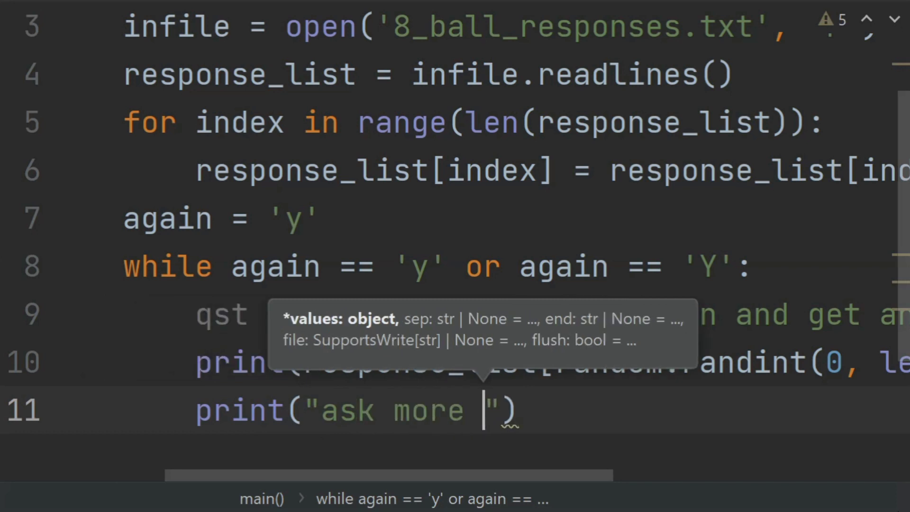
pyautogui.write('questio')
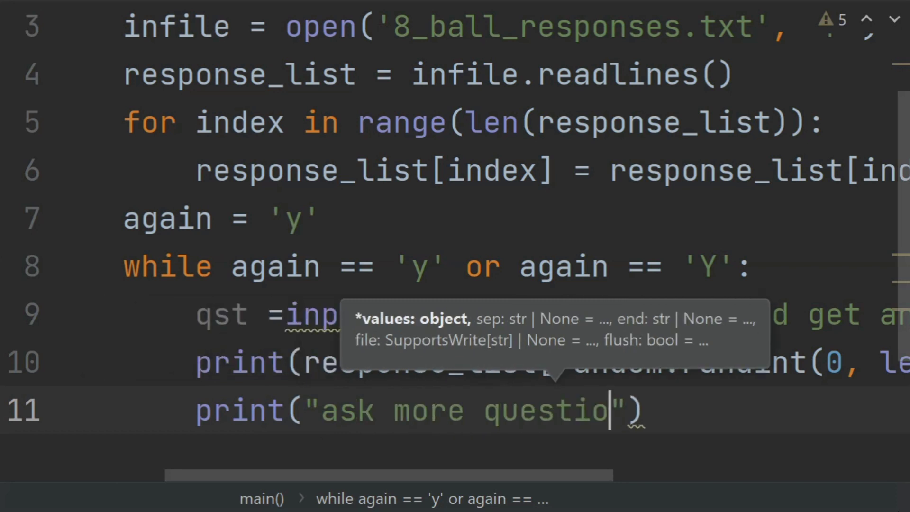
pyautogui.write('n')
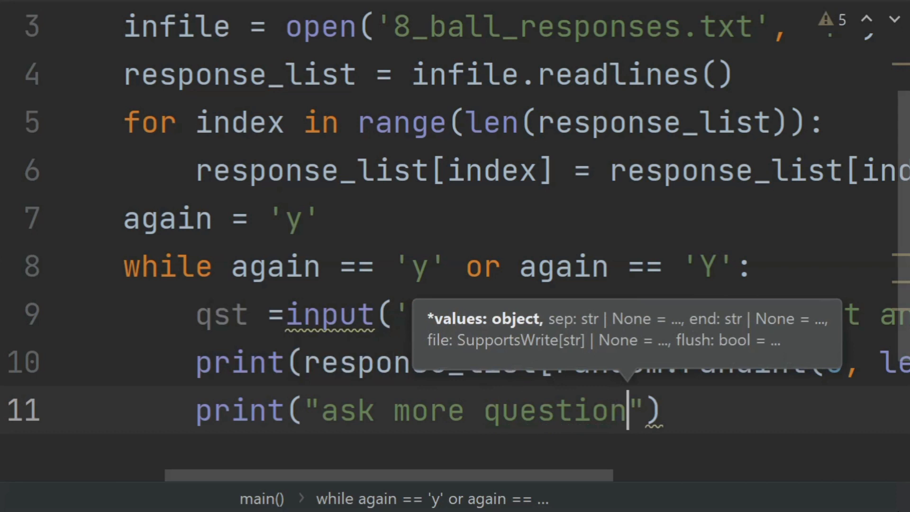
pyautogui.write('?')
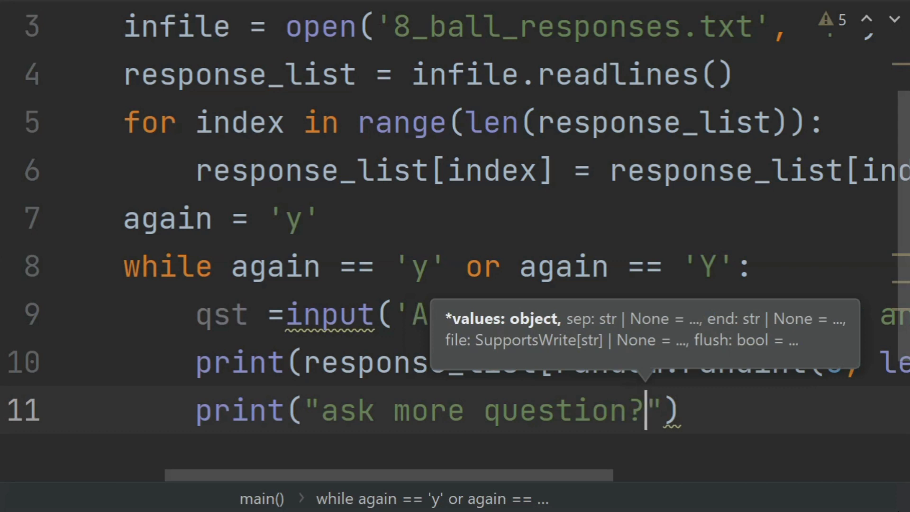
pyautogui.write('again')
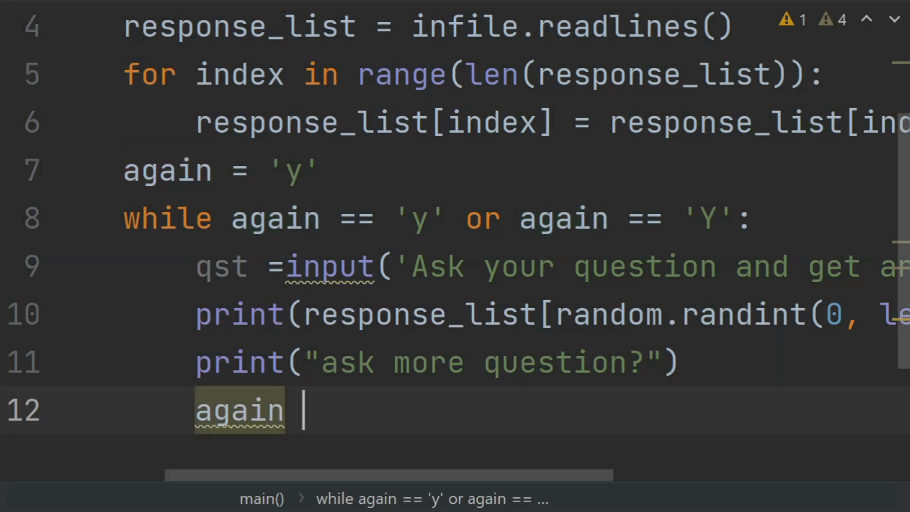
# - Complete line 12 as again = input('[y/n] to continue: ')
pyautogui.write('= i')
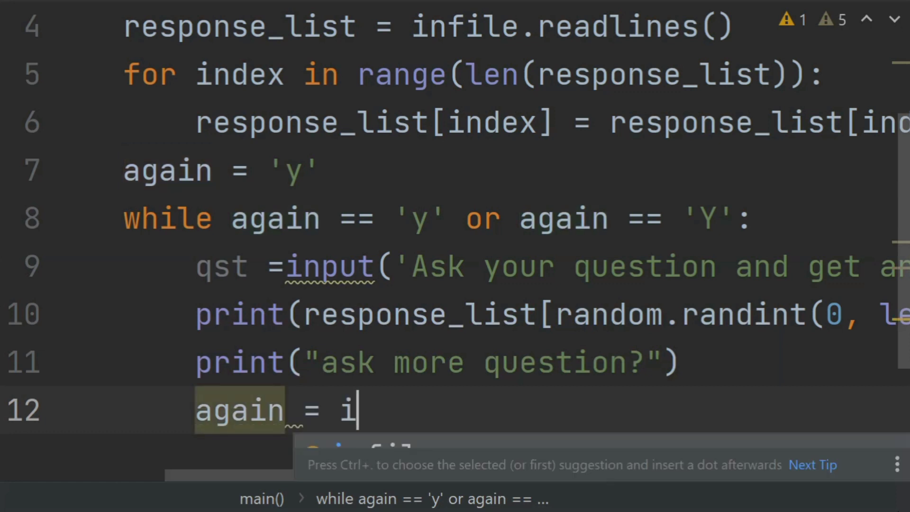
pyautogui.write('nput(')
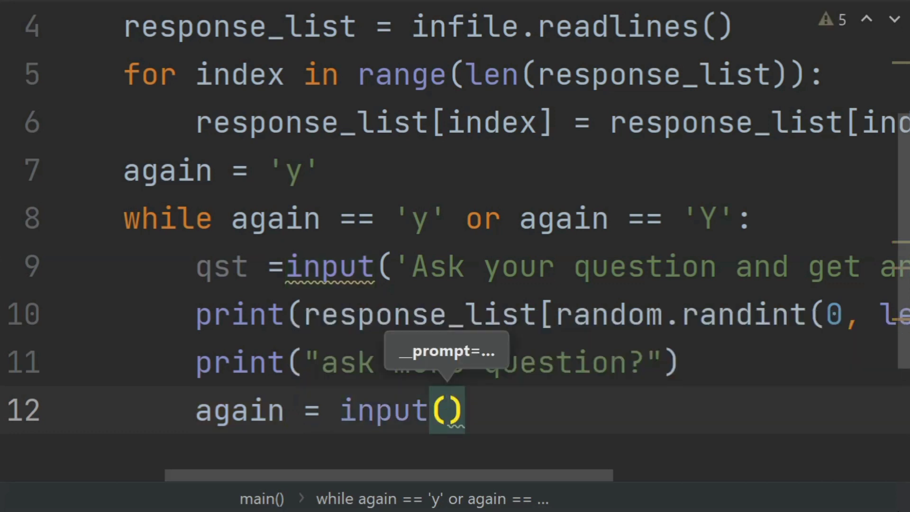
pyautogui.write("'")
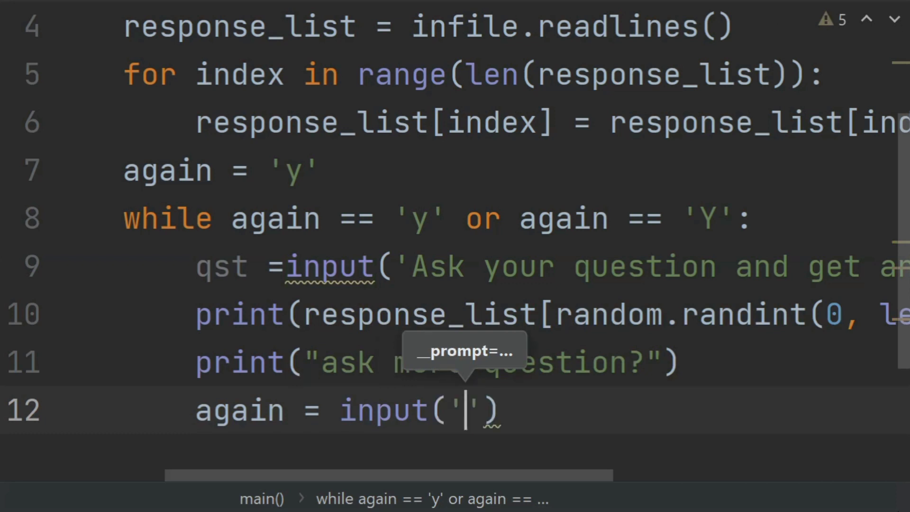
pyautogui.write('[')
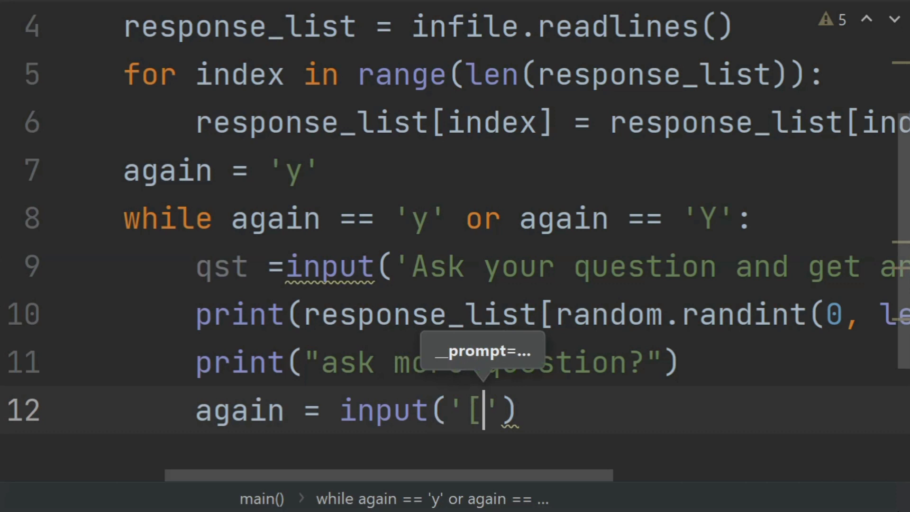
pyautogui.write('y/')
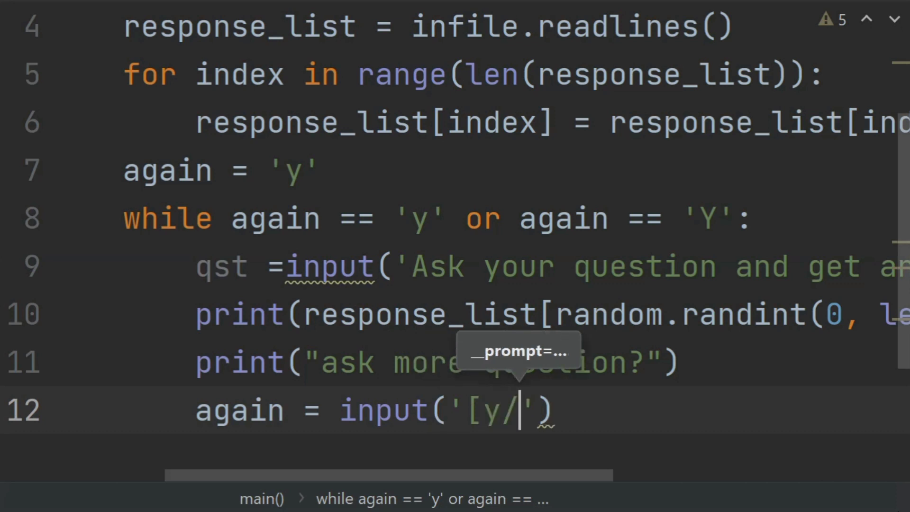
pyautogui.write('n]')
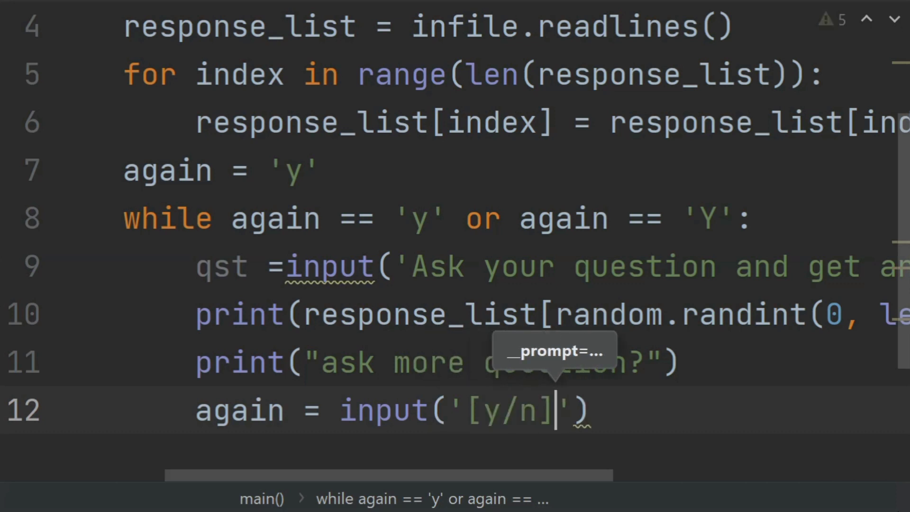
pyautogui.write('to contine')
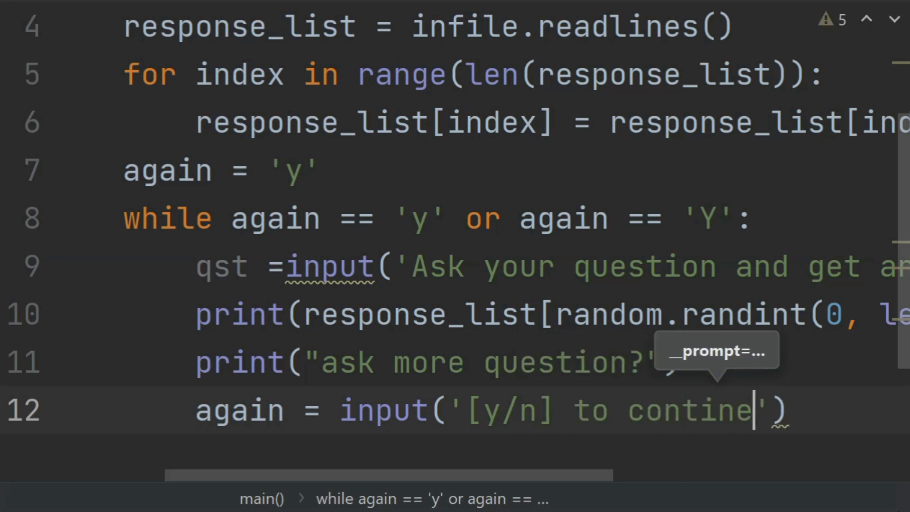
pyautogui.write('u')
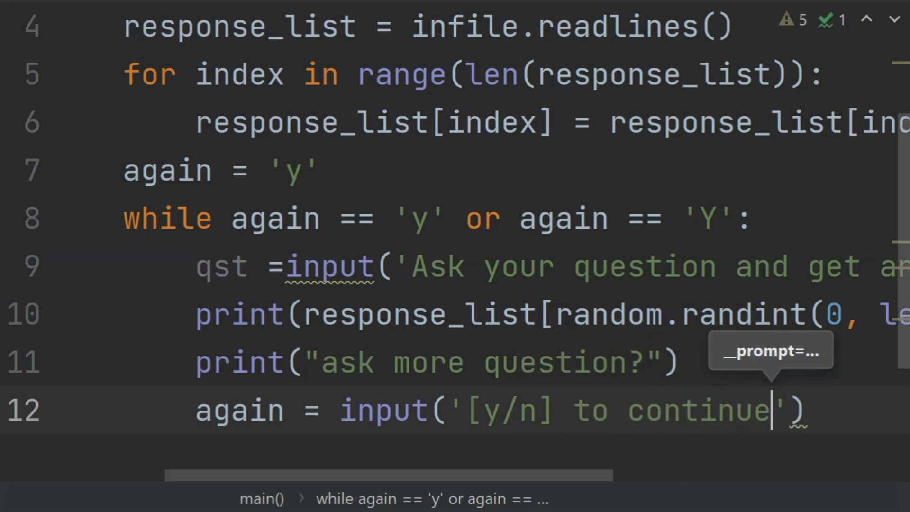
pyautogui.write(':')
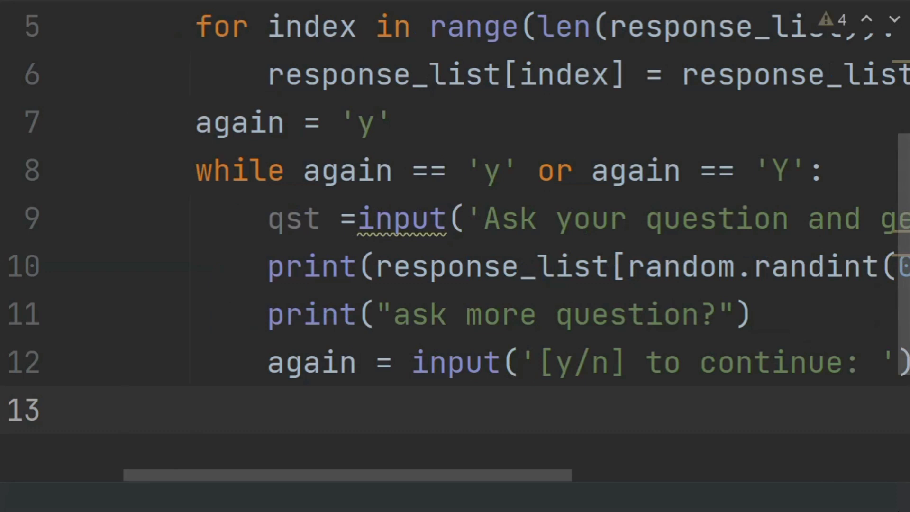
# - Add a final main() call and run the 7.13 magic 8ball script
pyautogui.write('main()')
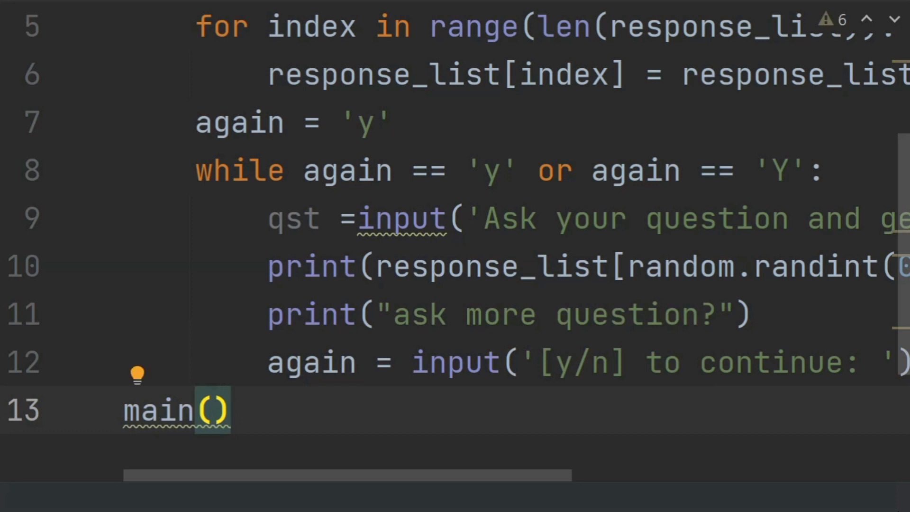
pyautogui.scroll(3)
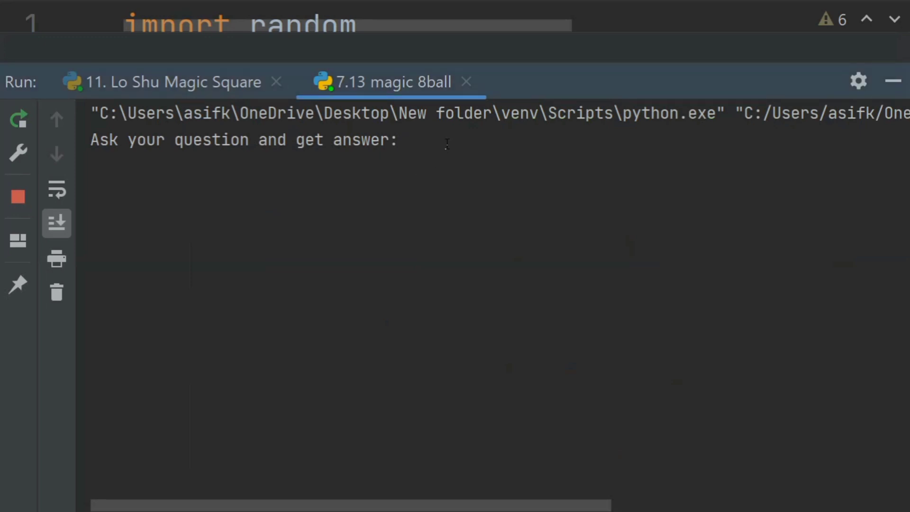
# - Ask a first question, get 'The answer is clearly NO.', and enter y to continue
pyautogui.write('is h')
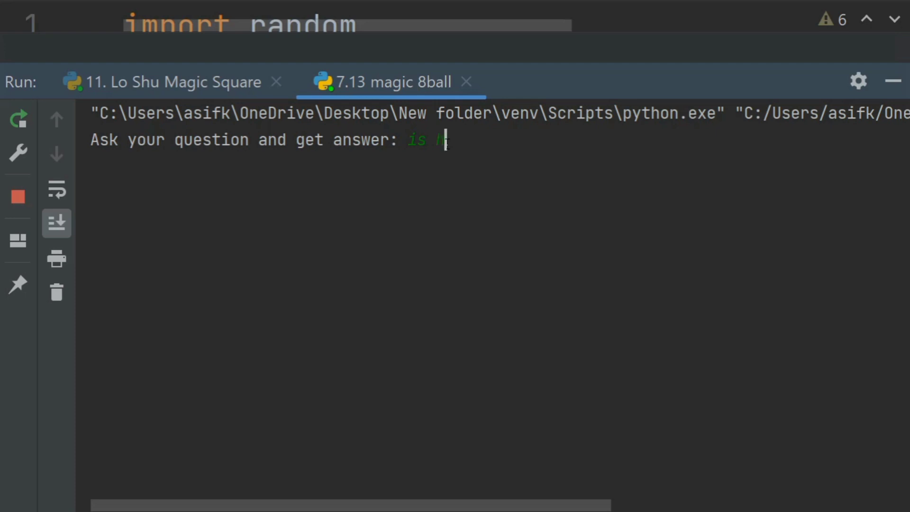
pyautogui.write('this')
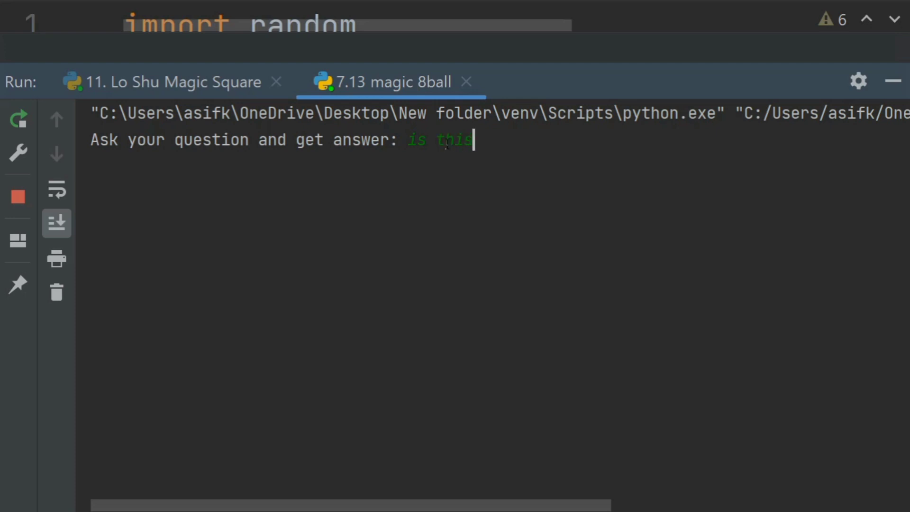
pyautogui.write('goog')
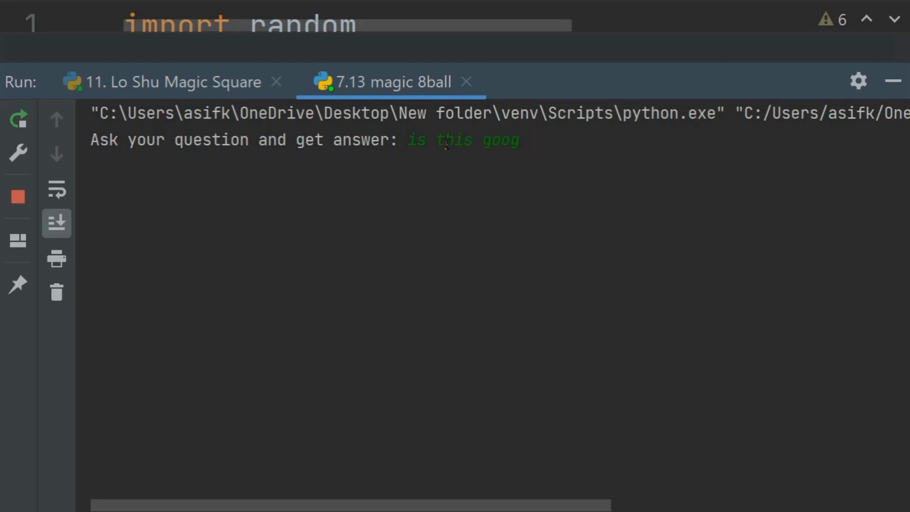
pyautogui.write('to st')
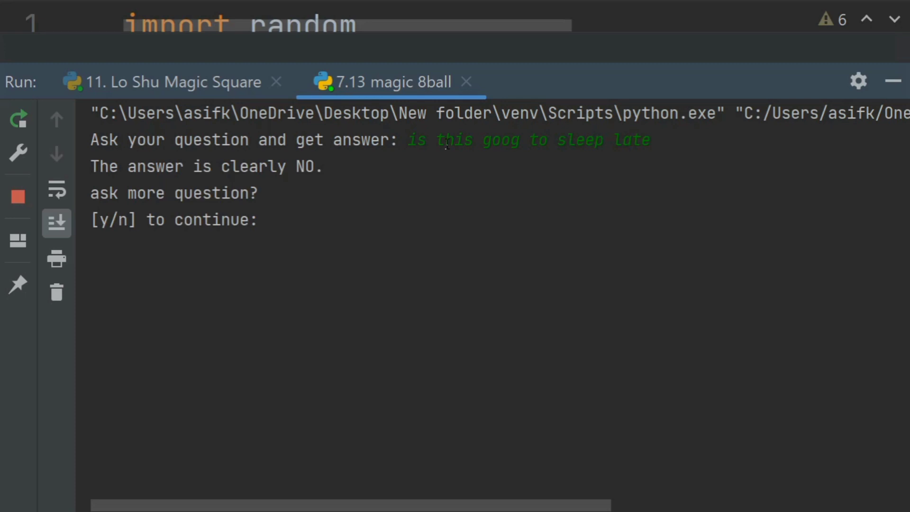
pyautogui.write('y')
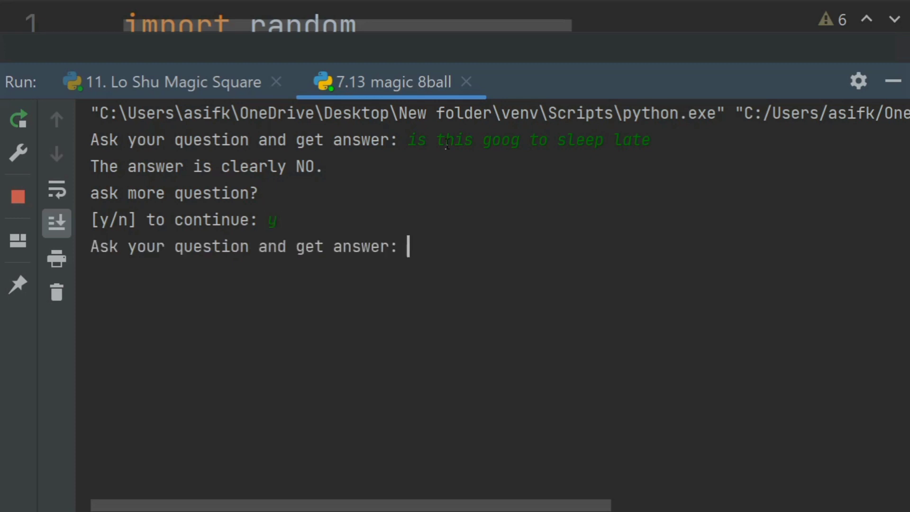
# - Type a second question starting 'is this good to us' in the Run console
pyautogui.write('is this')
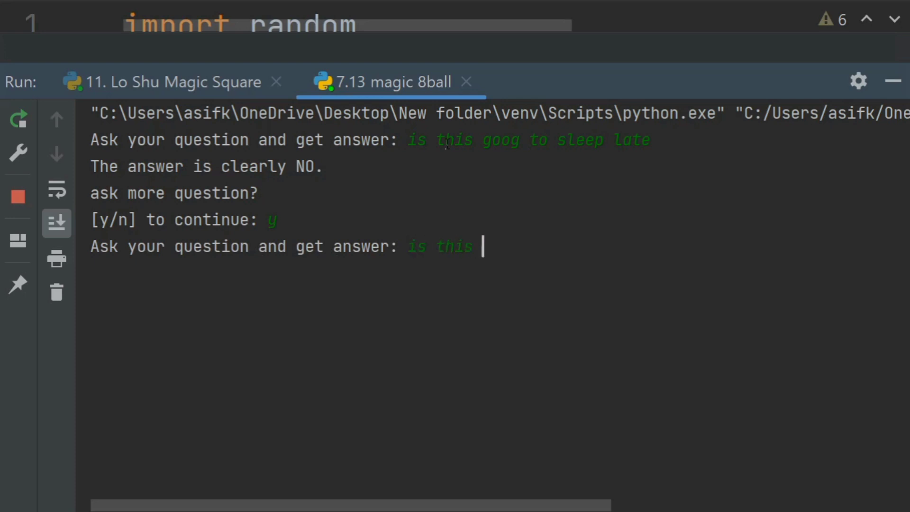
pyautogui.write('goo')
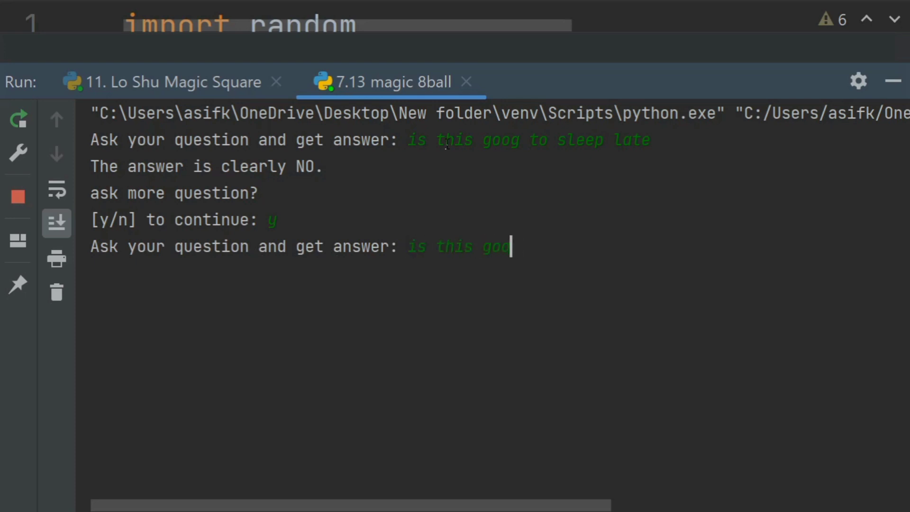
pyautogui.write('d to use mobil')
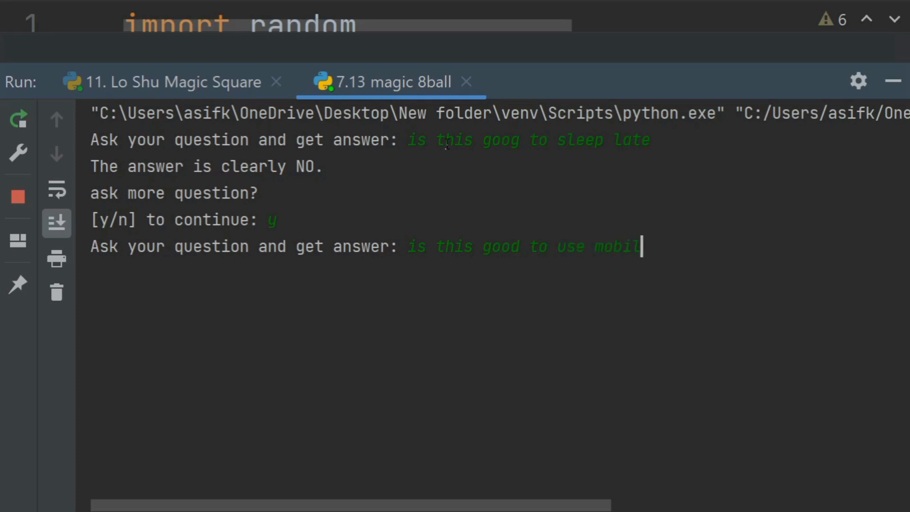
pyautogui.write('eve')
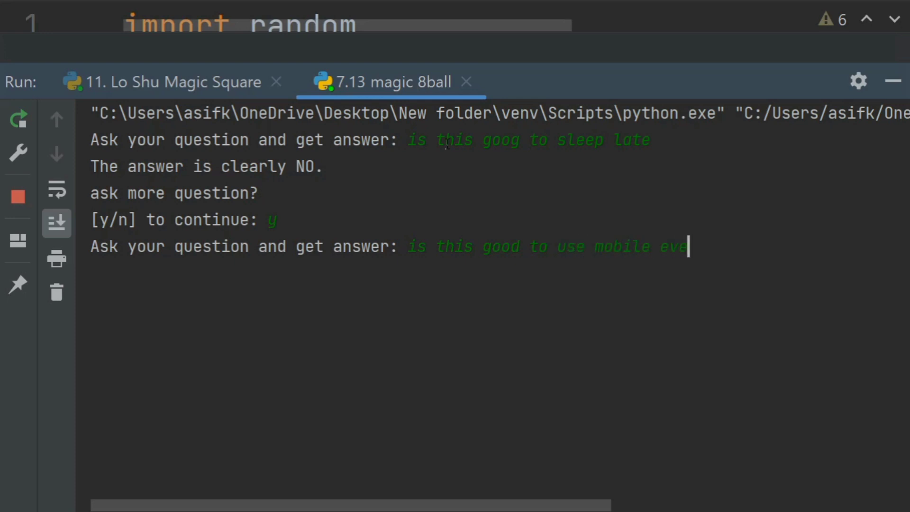